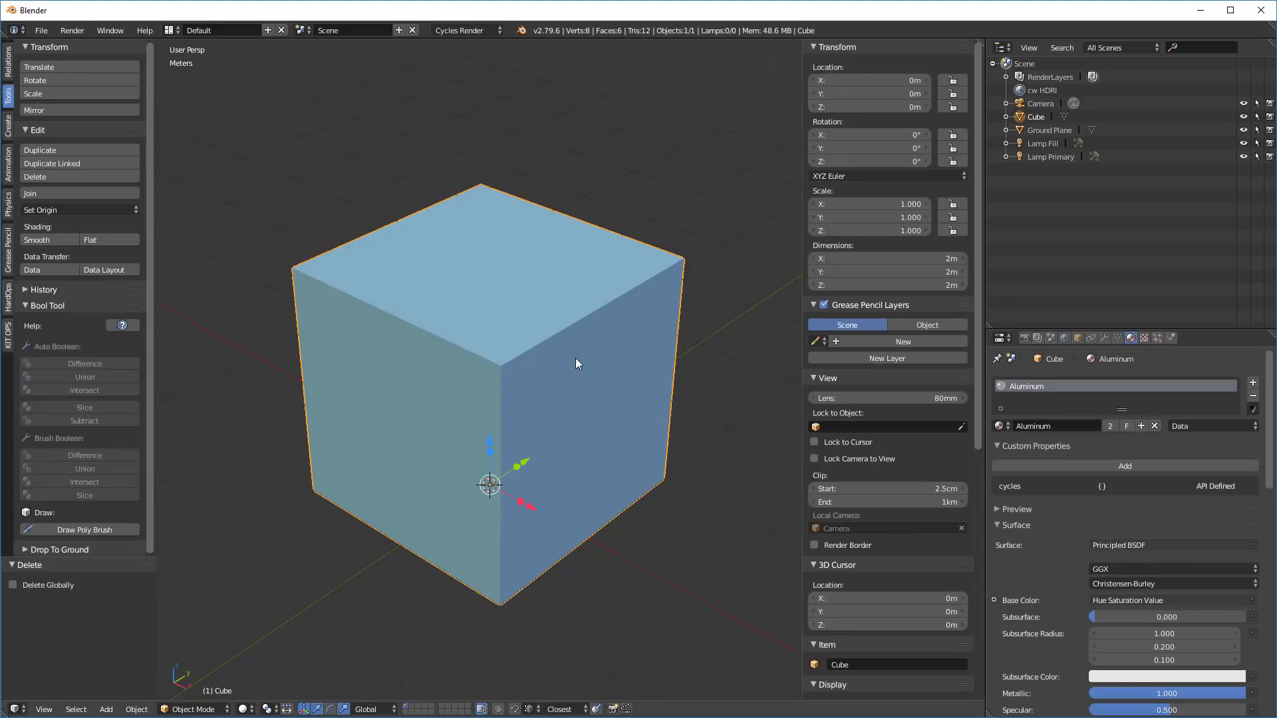
# Step: Add a Bevel modifier with 84 cm width, 6 segments and Limit Method set to Weight
pyautogui.press('Tab')
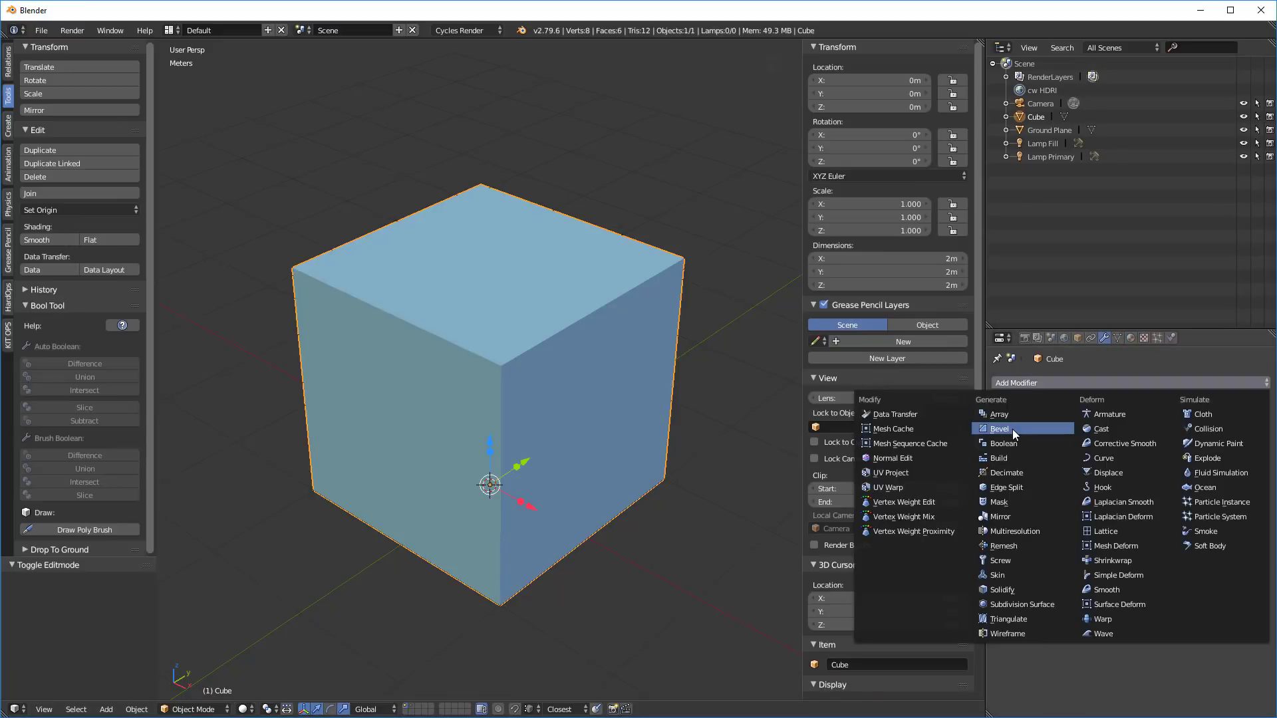
pyautogui.click(996, 428)
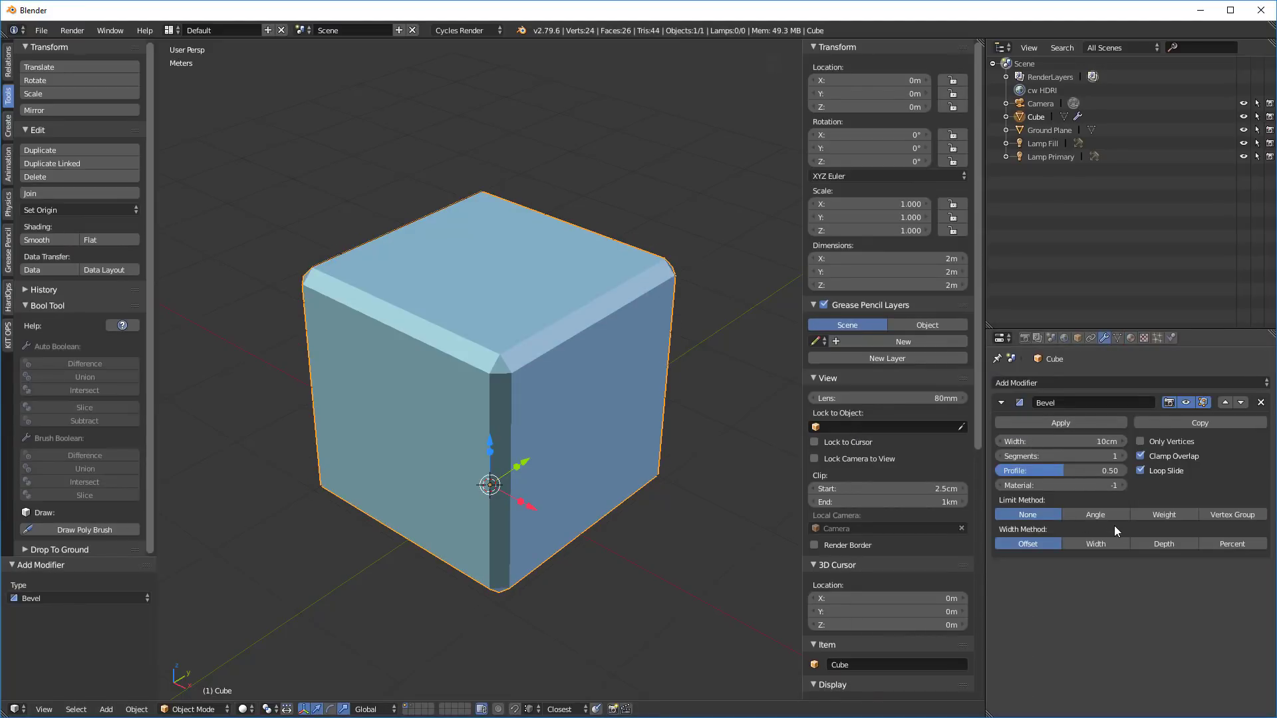
pyautogui.click(1163, 514)
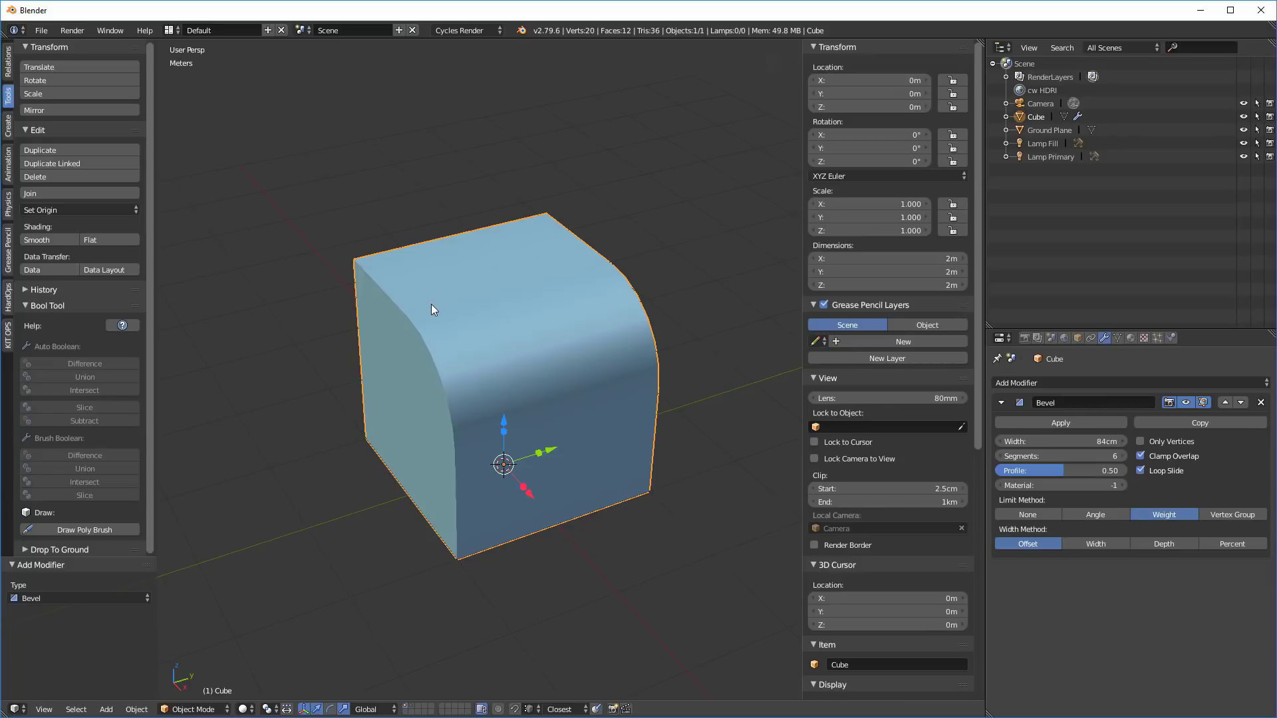
pyautogui.moveTo(485, 291)
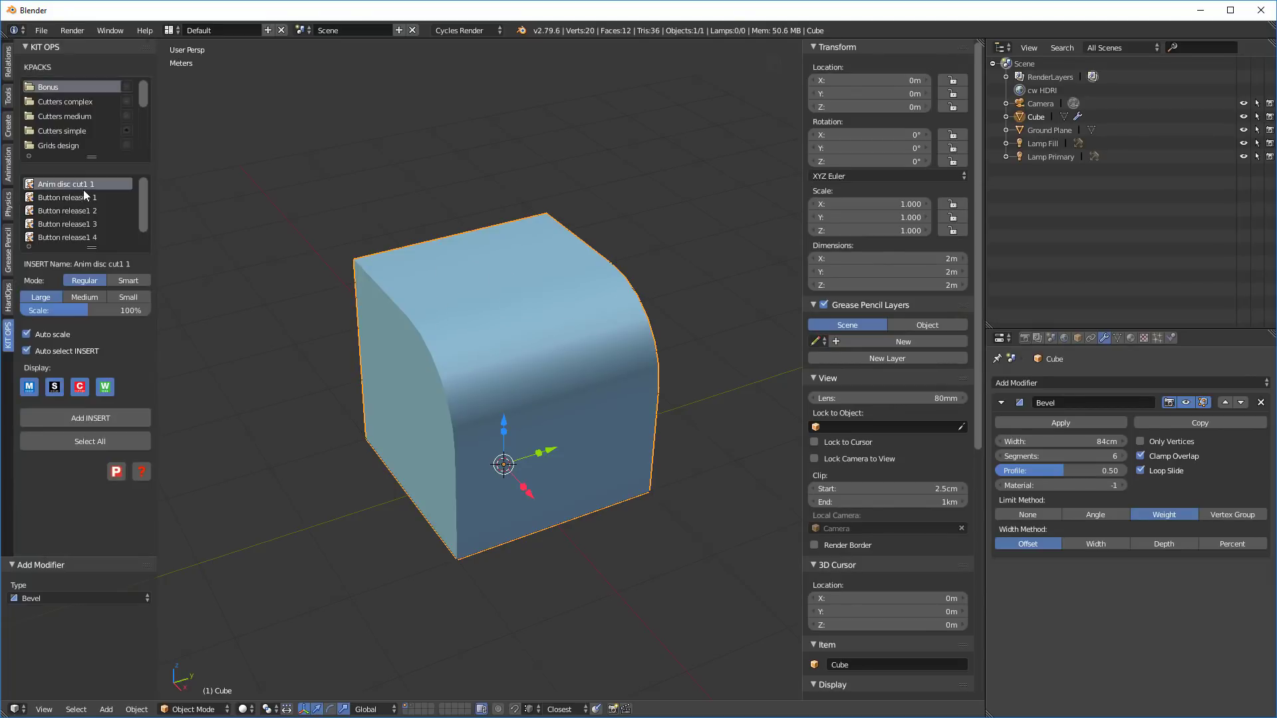
pyautogui.moveTo(77, 139)
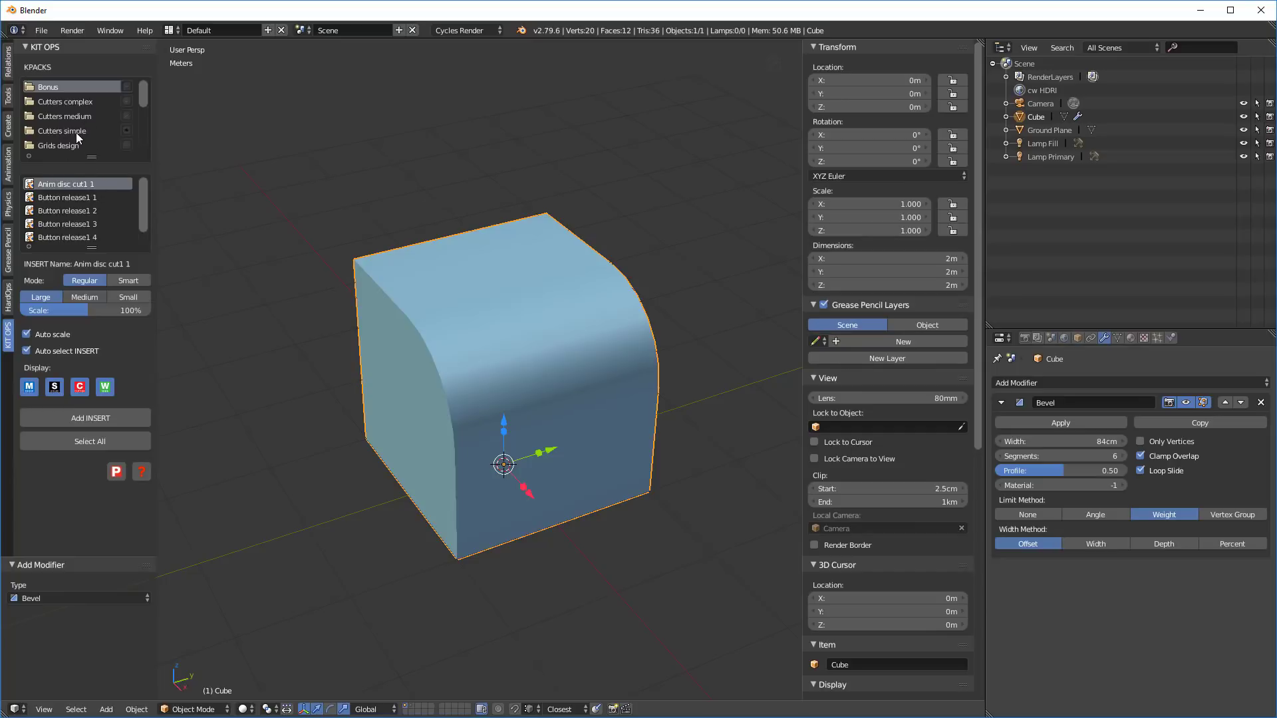
# Step: Browse the KIT OPS Cutters simple pack to reach the MX Knotch2 insert
pyautogui.click(85, 418)
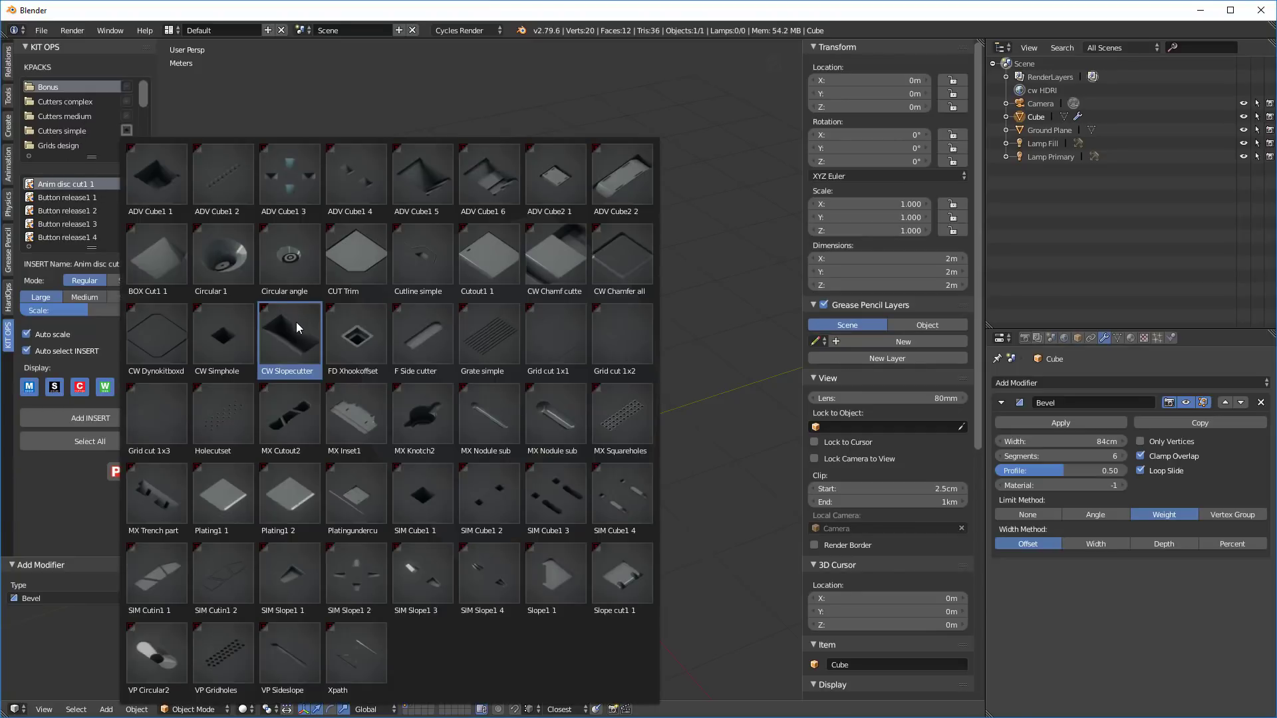
pyautogui.moveTo(317, 358)
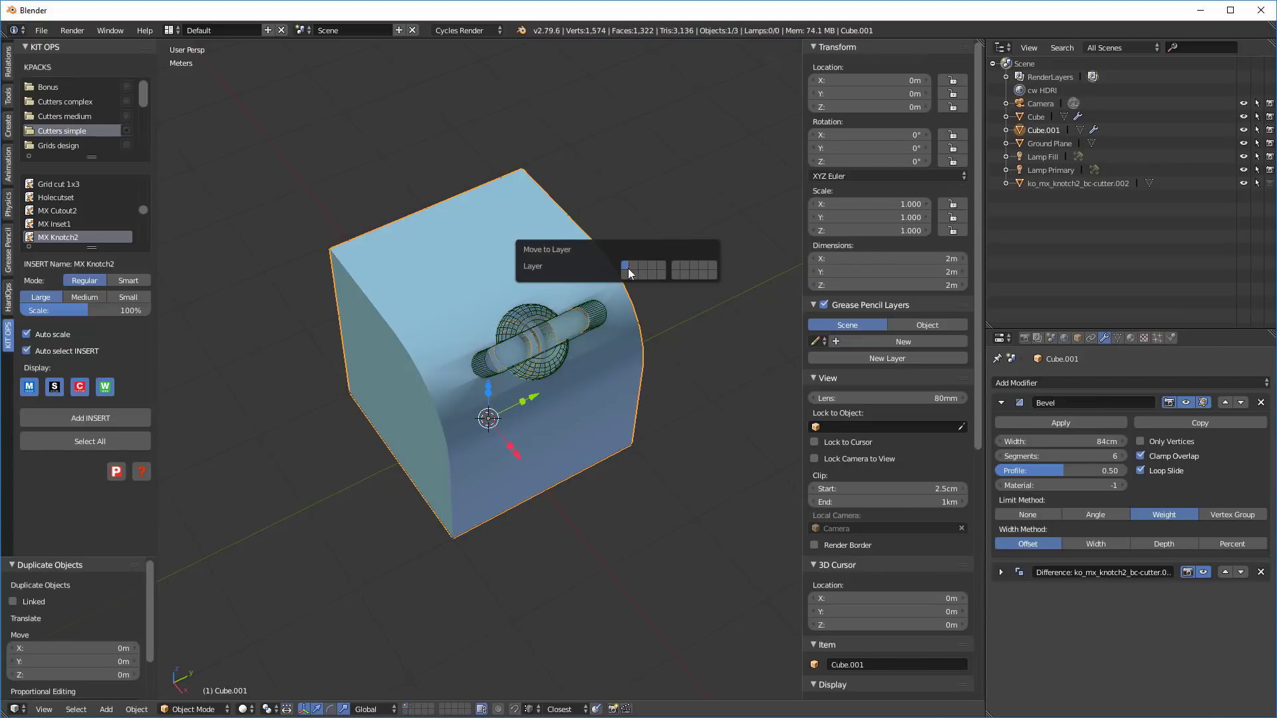
# Step: Move Cube.001 to another layer and switch the viewport to matcap display
pyautogui.click(626, 268)
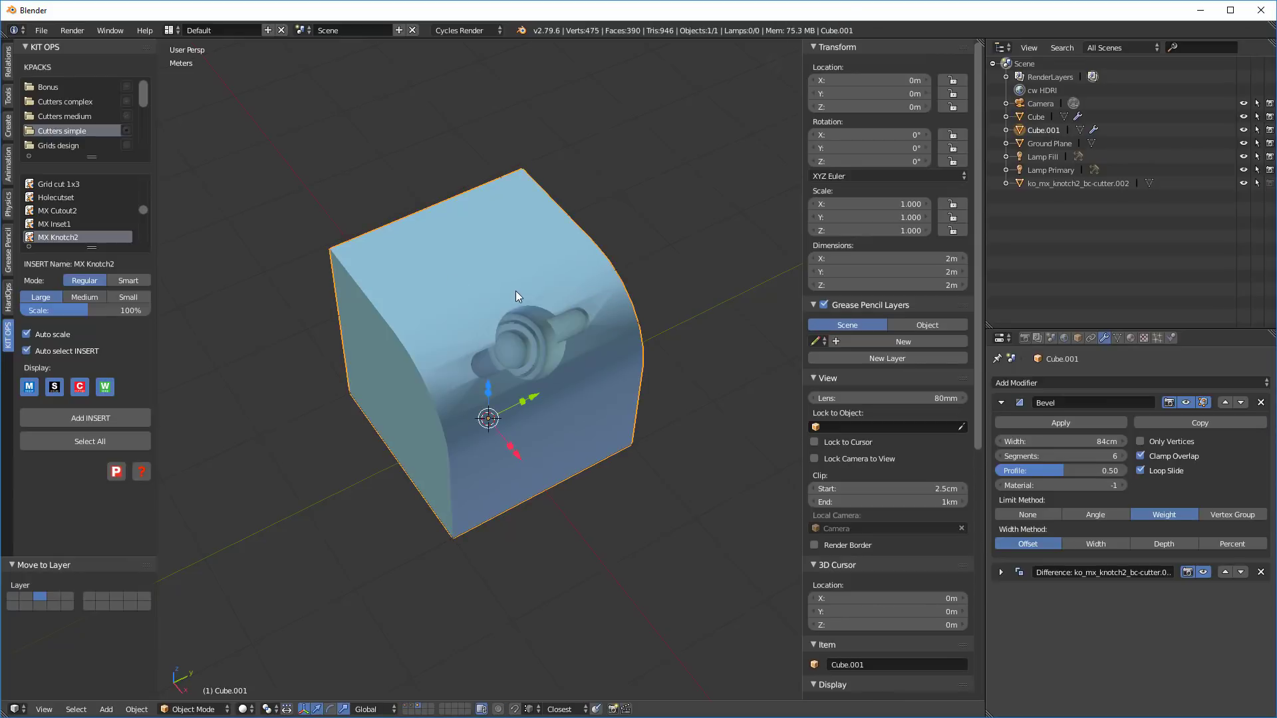
pyautogui.moveTo(1128, 341)
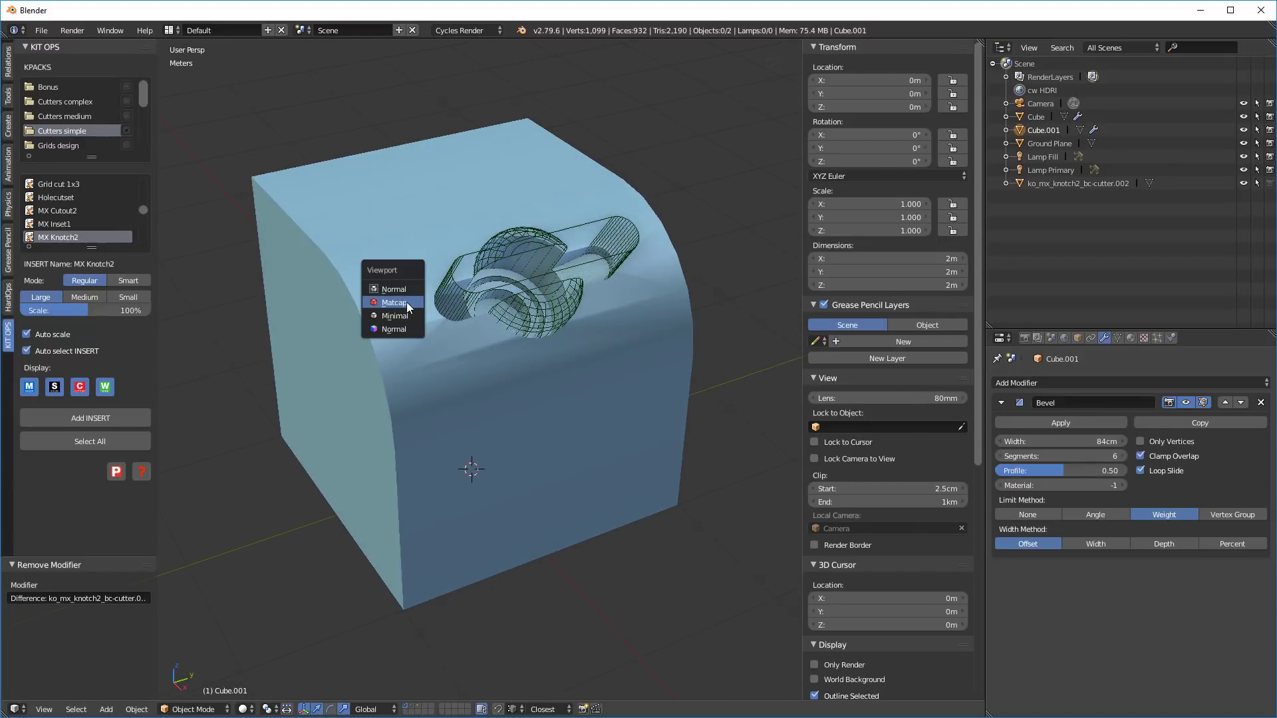
pyautogui.click(394, 302)
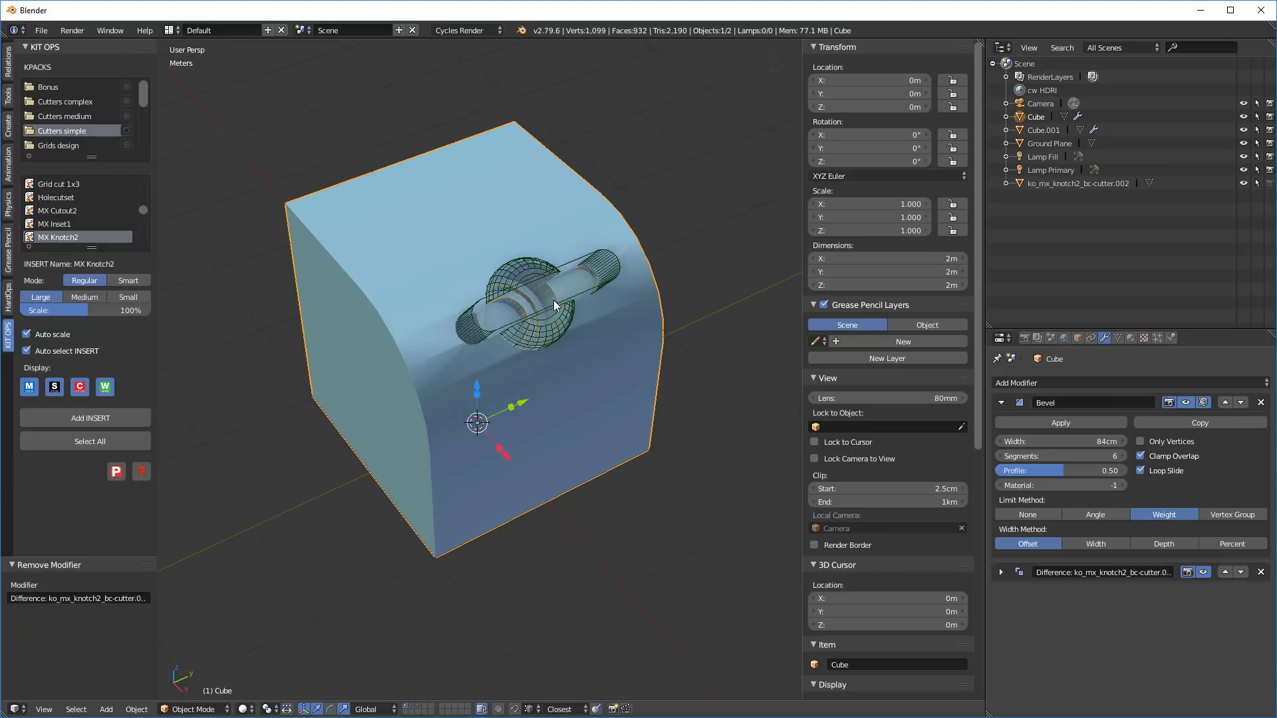
pyautogui.moveTo(576, 209)
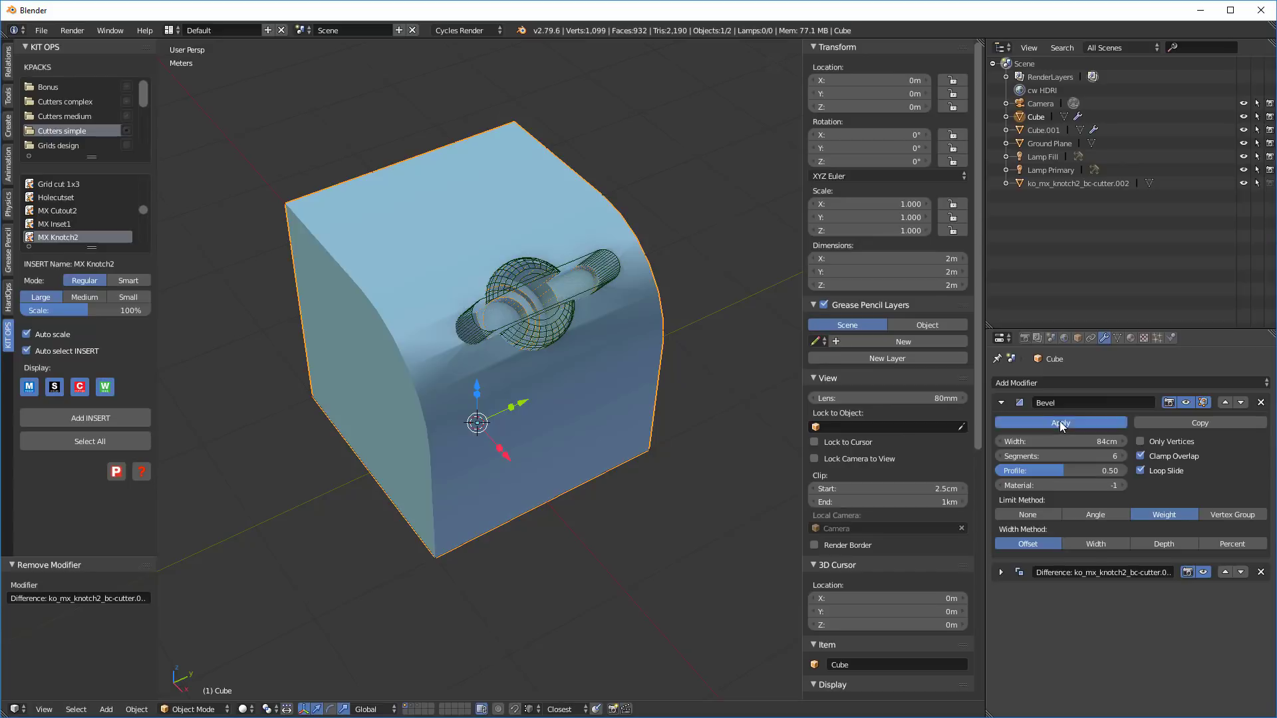
# Step: Apply the Bevel and Difference modifiers, then delete the leftover cutter object
pyautogui.click(1060, 422)
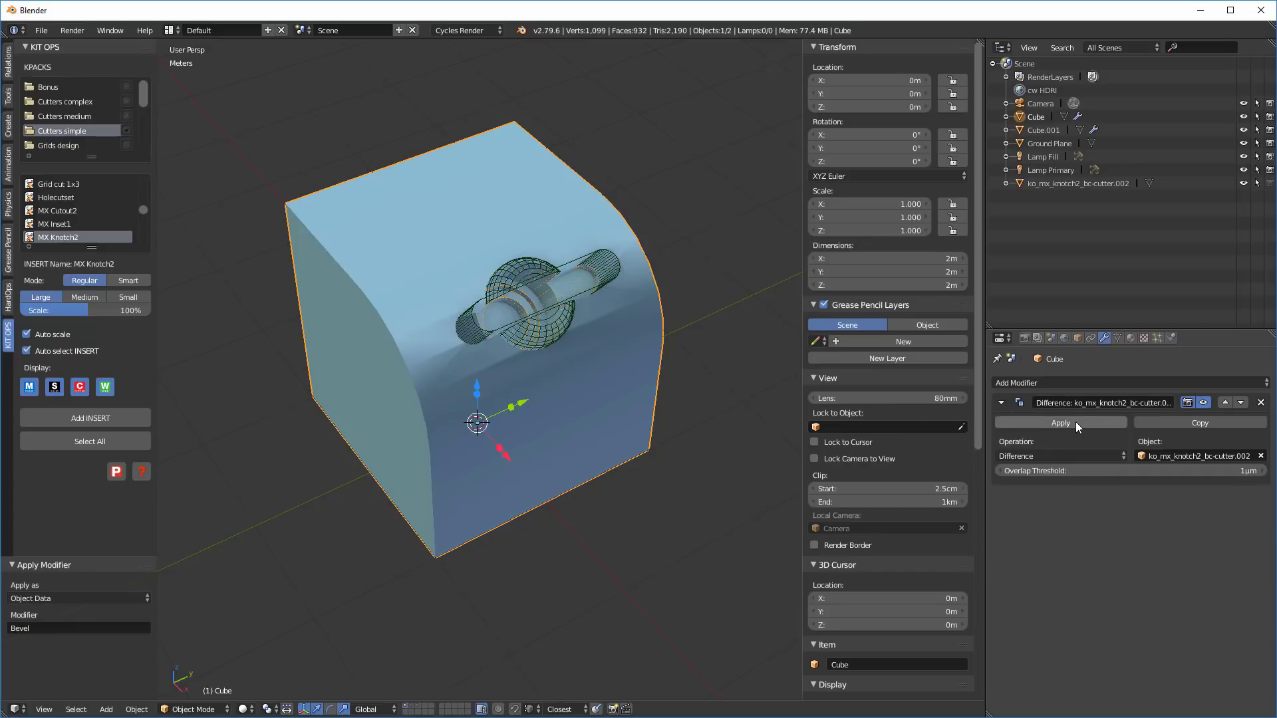
pyautogui.click(1060, 423)
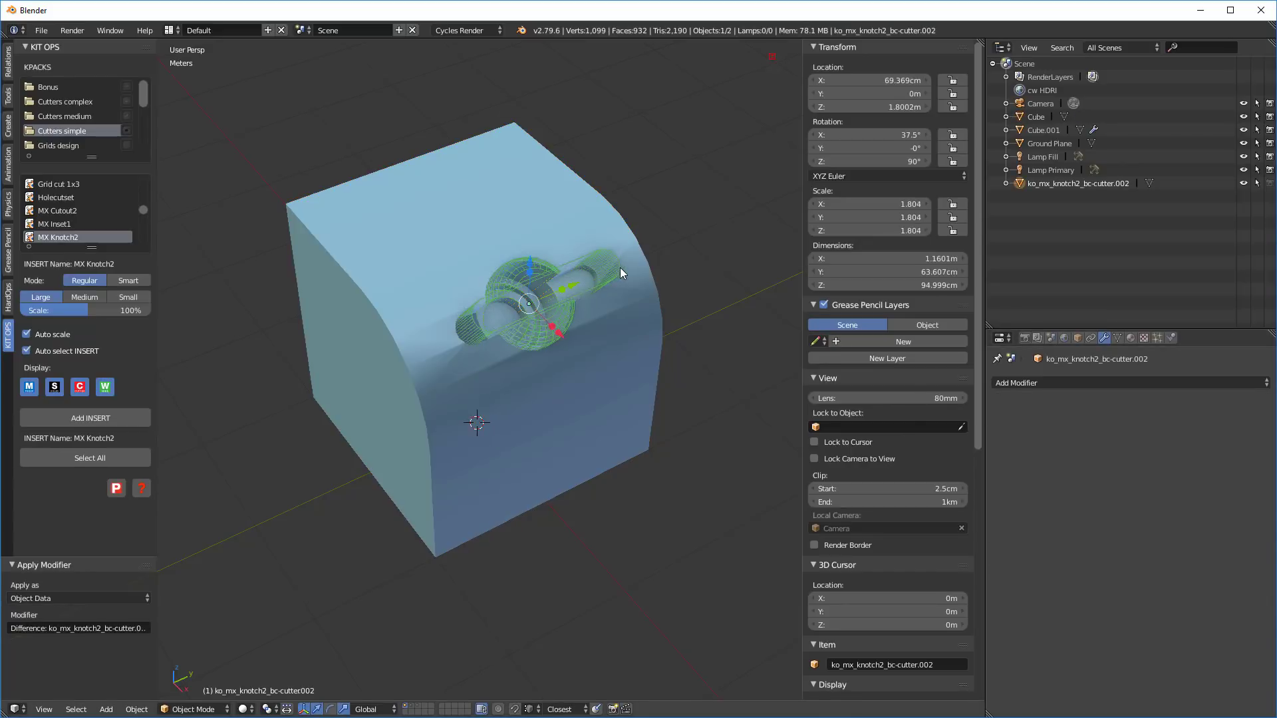
pyautogui.press('Tab')
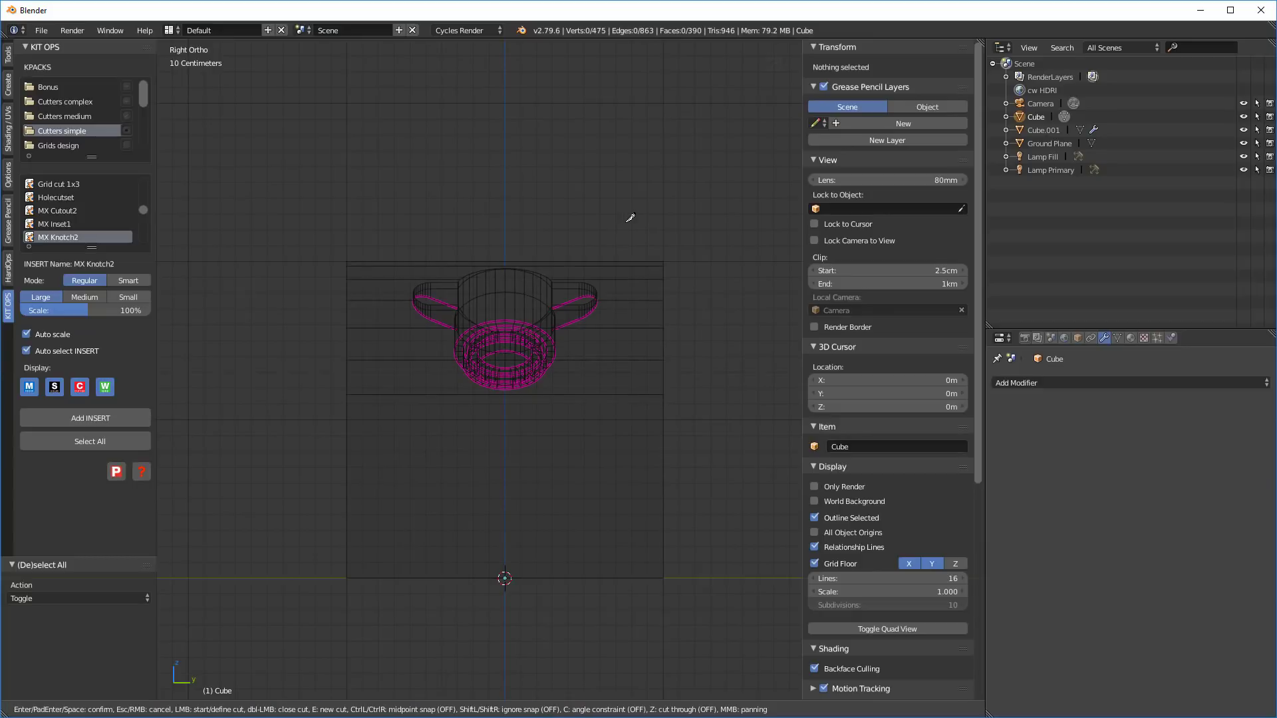
pyautogui.moveTo(618, 215)
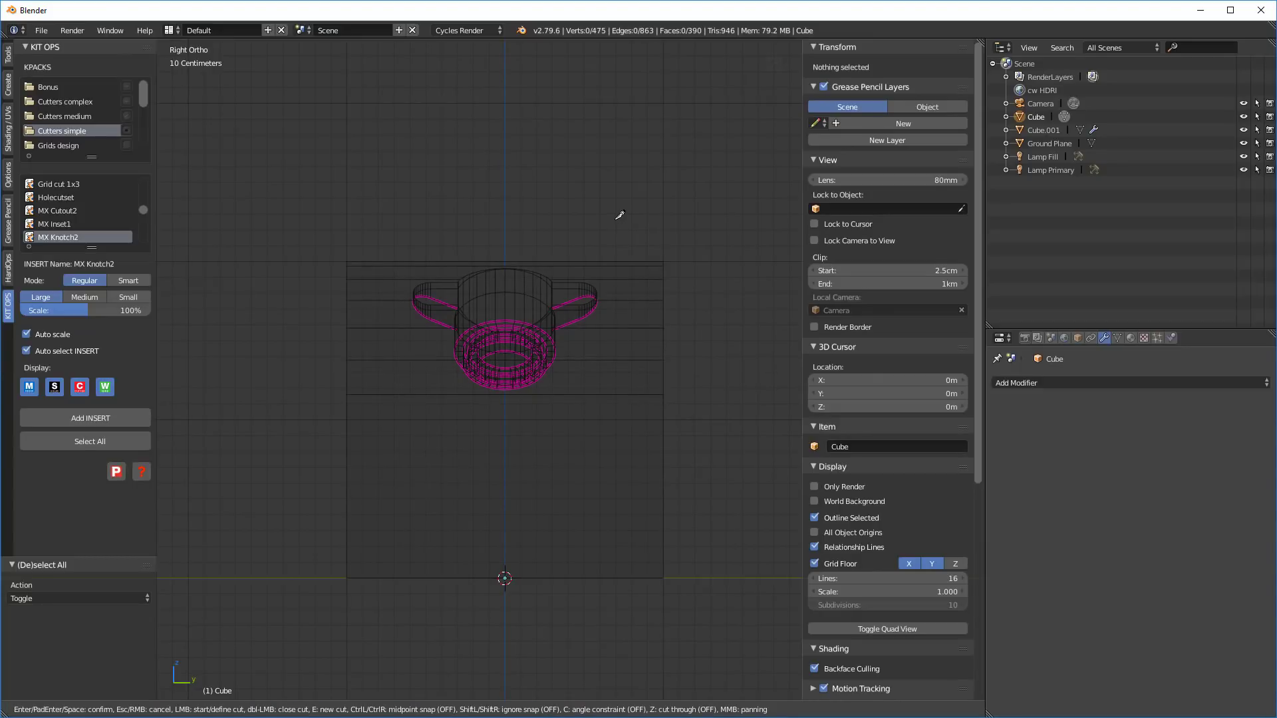
# Step: Confirm the knife cuts across the curved face and shade the cube mesh smooth
pyautogui.press('z')
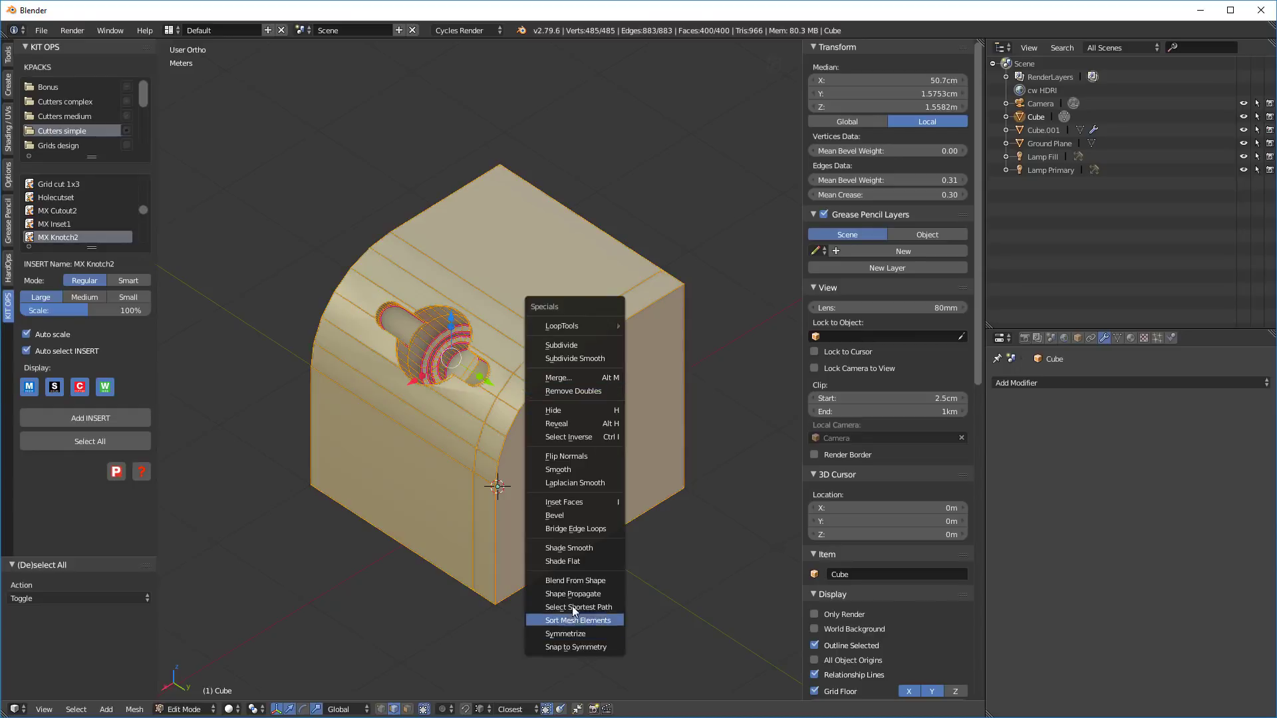
pyautogui.click(564, 633)
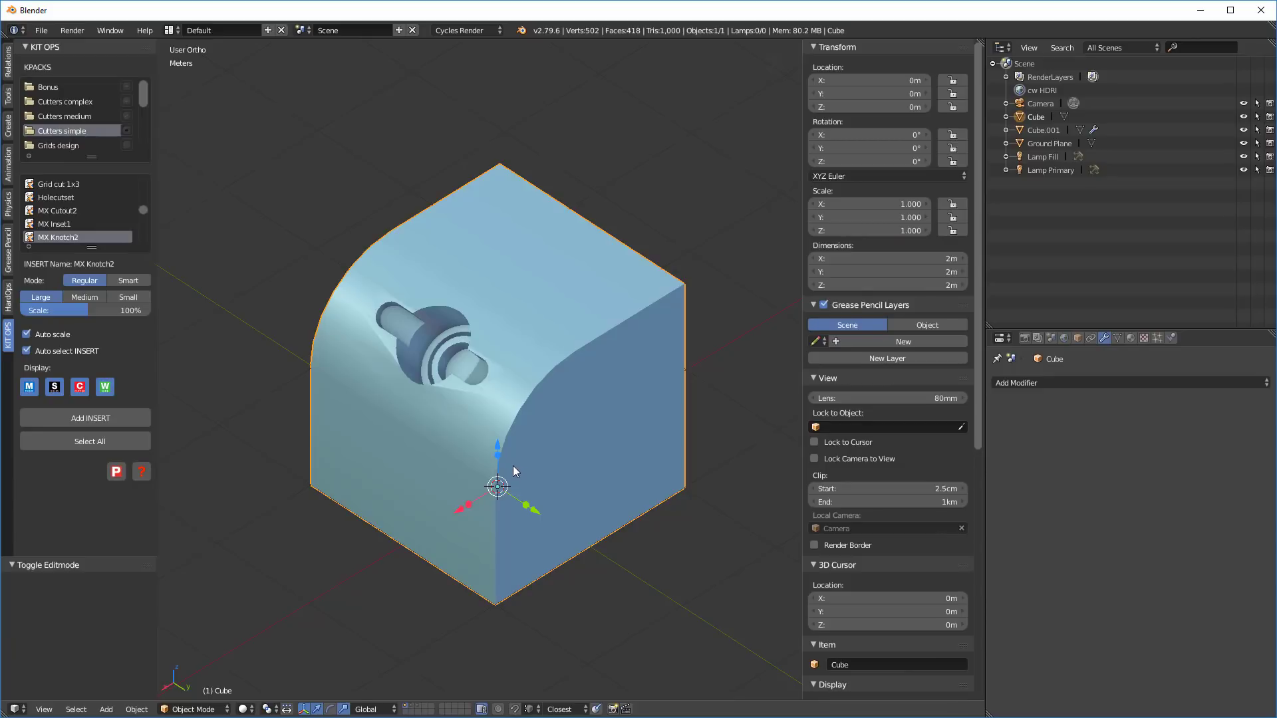
pyautogui.press('Tab')
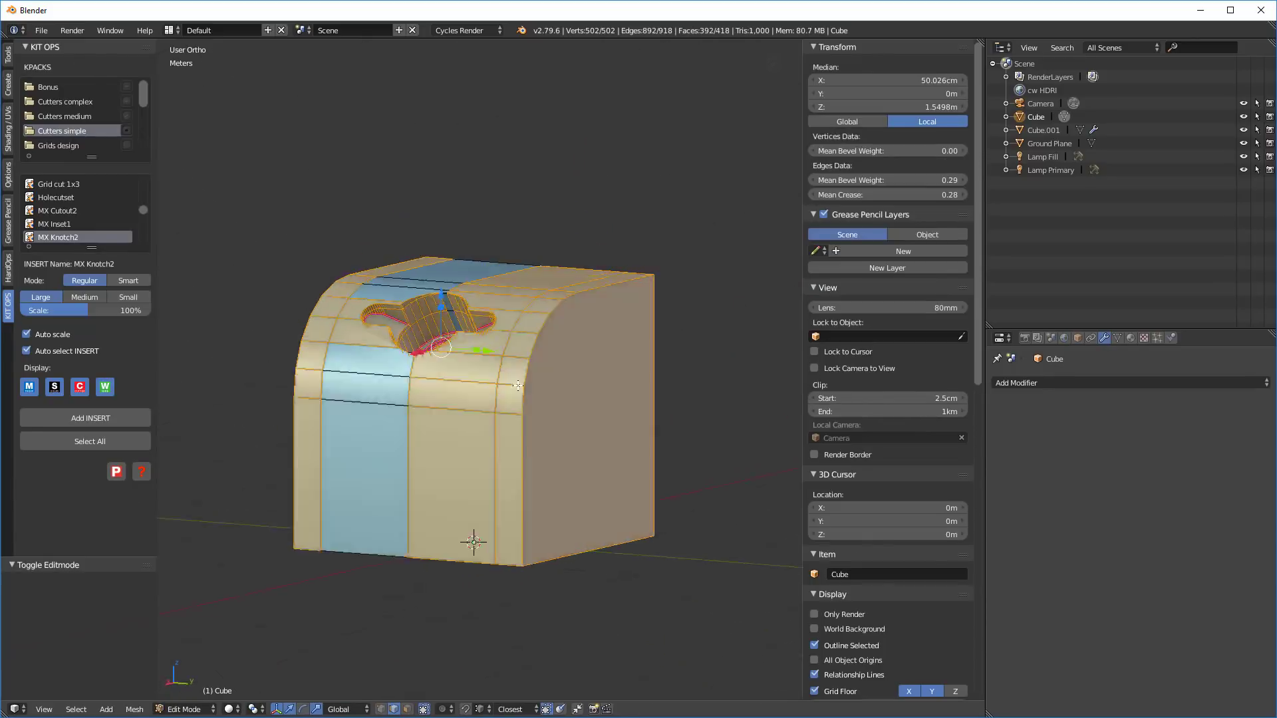
pyautogui.press('a')
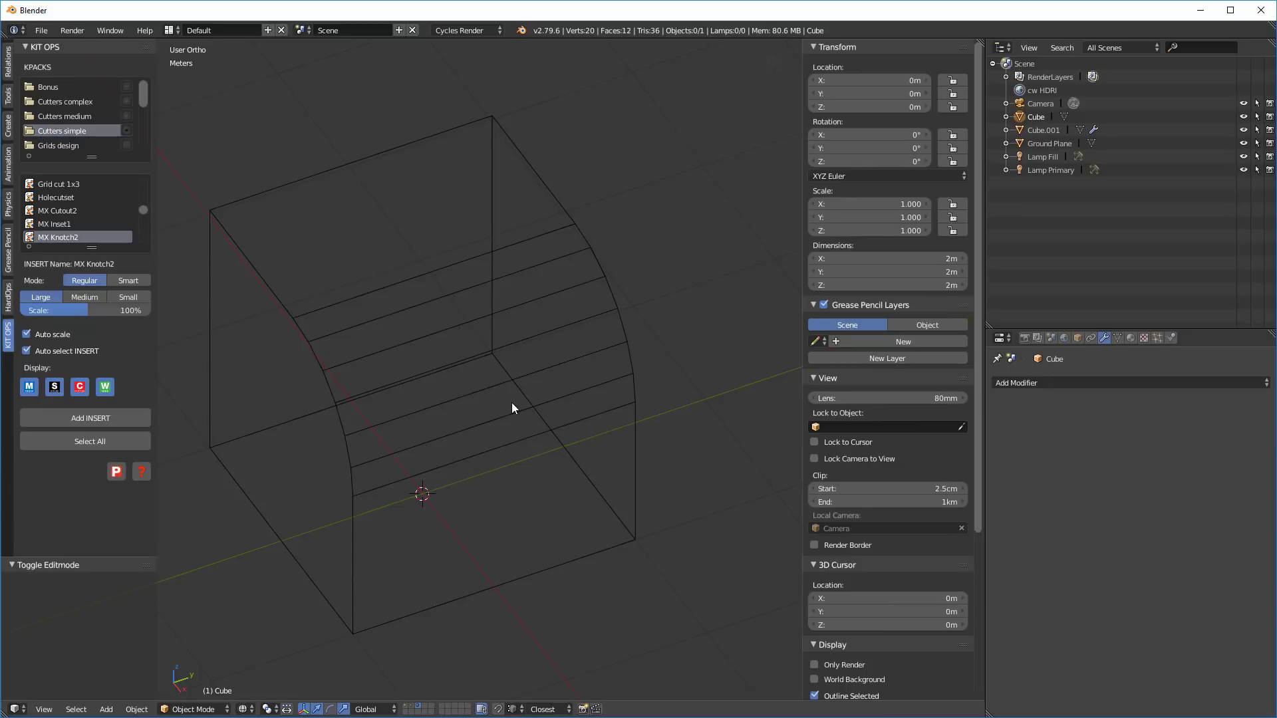
pyautogui.moveTo(503, 410)
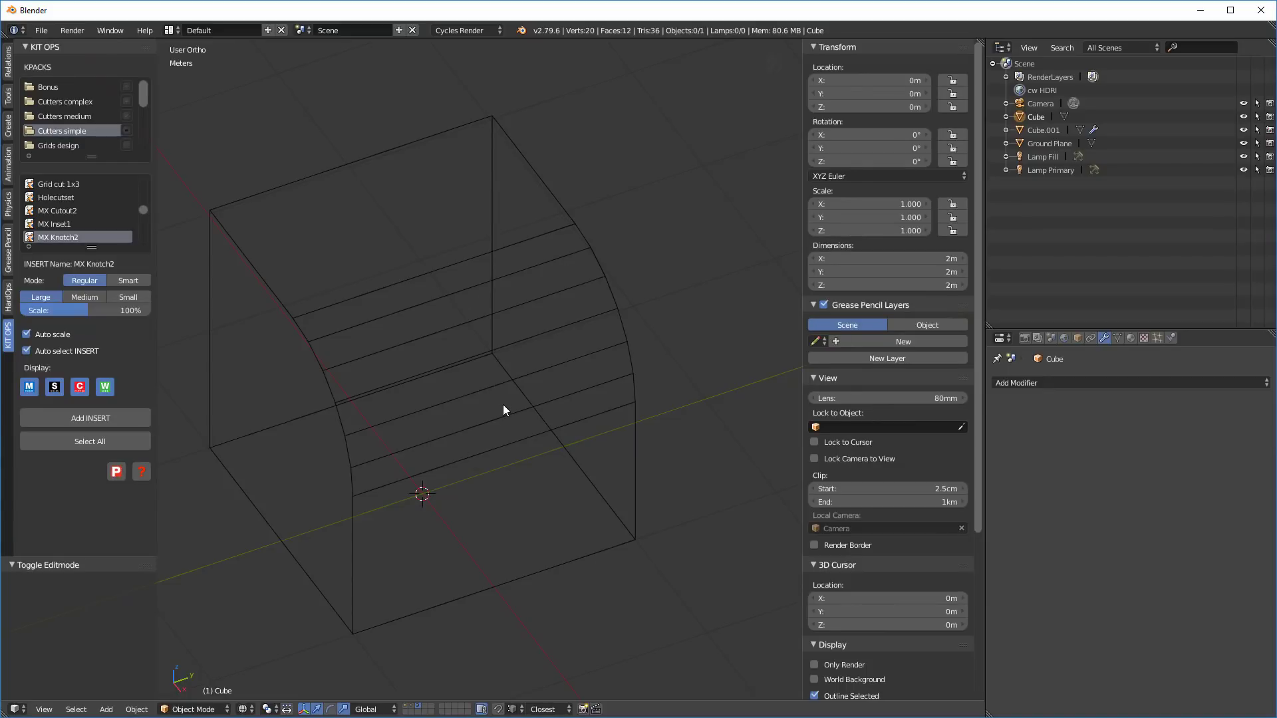
pyautogui.moveTo(402, 708)
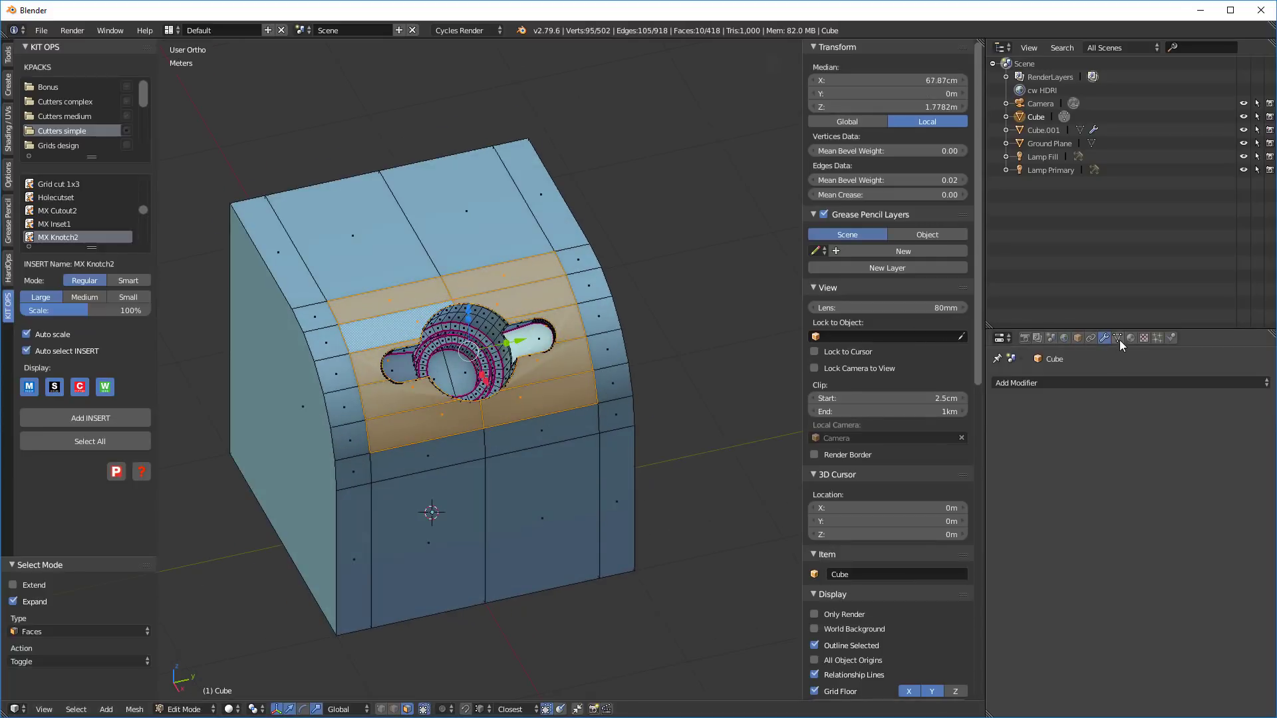
# Step: Create vertex group Group from the faces around the knotch and return to object mode
pyautogui.click(1119, 336)
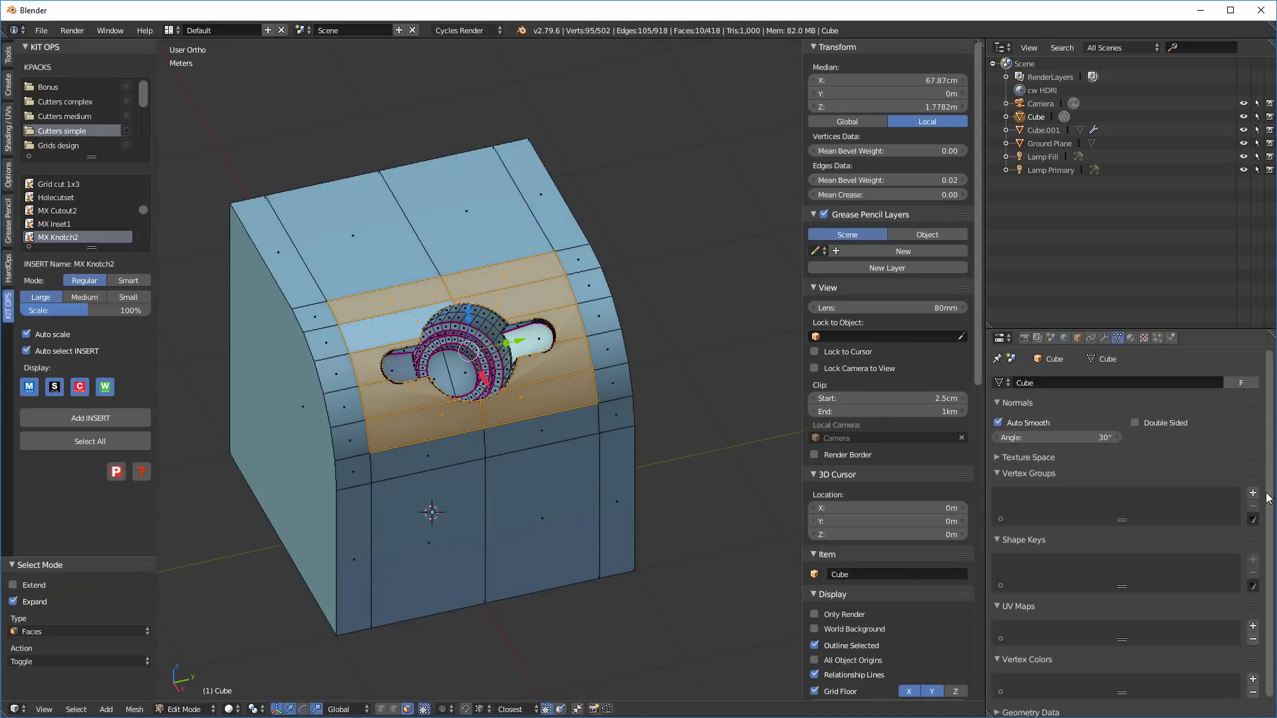
pyautogui.click(1253, 492)
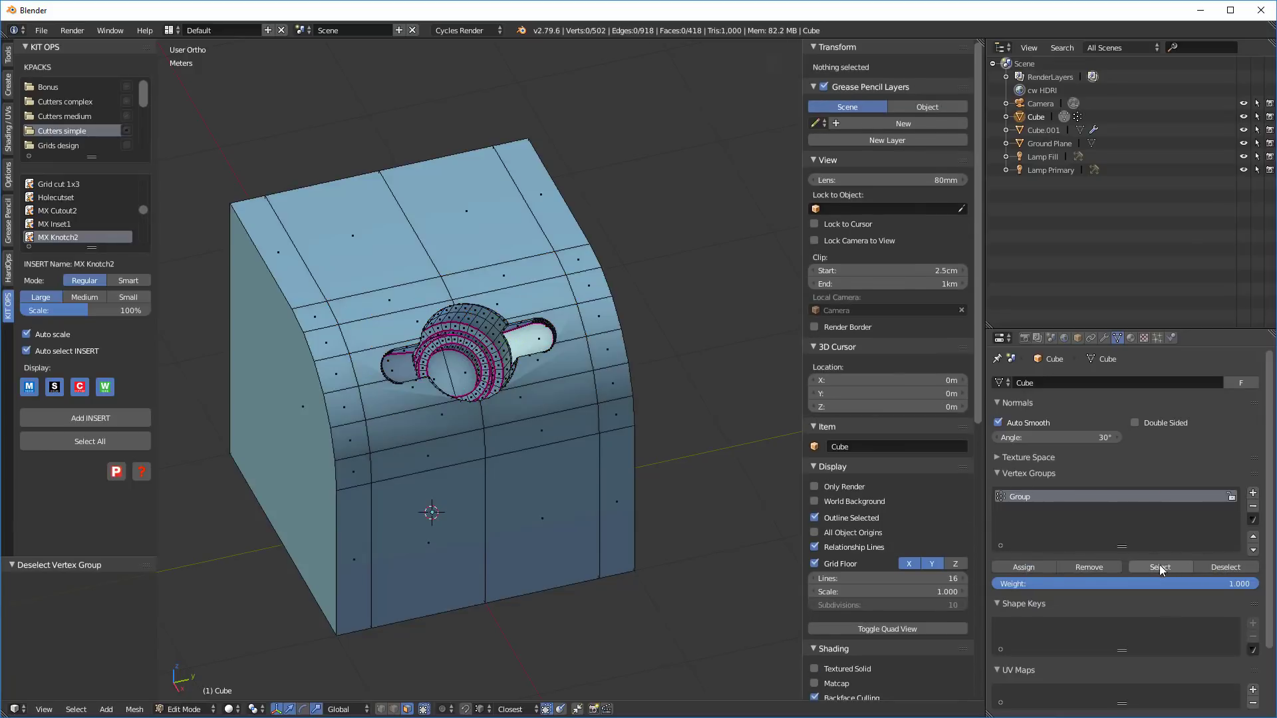
pyautogui.click(1159, 567)
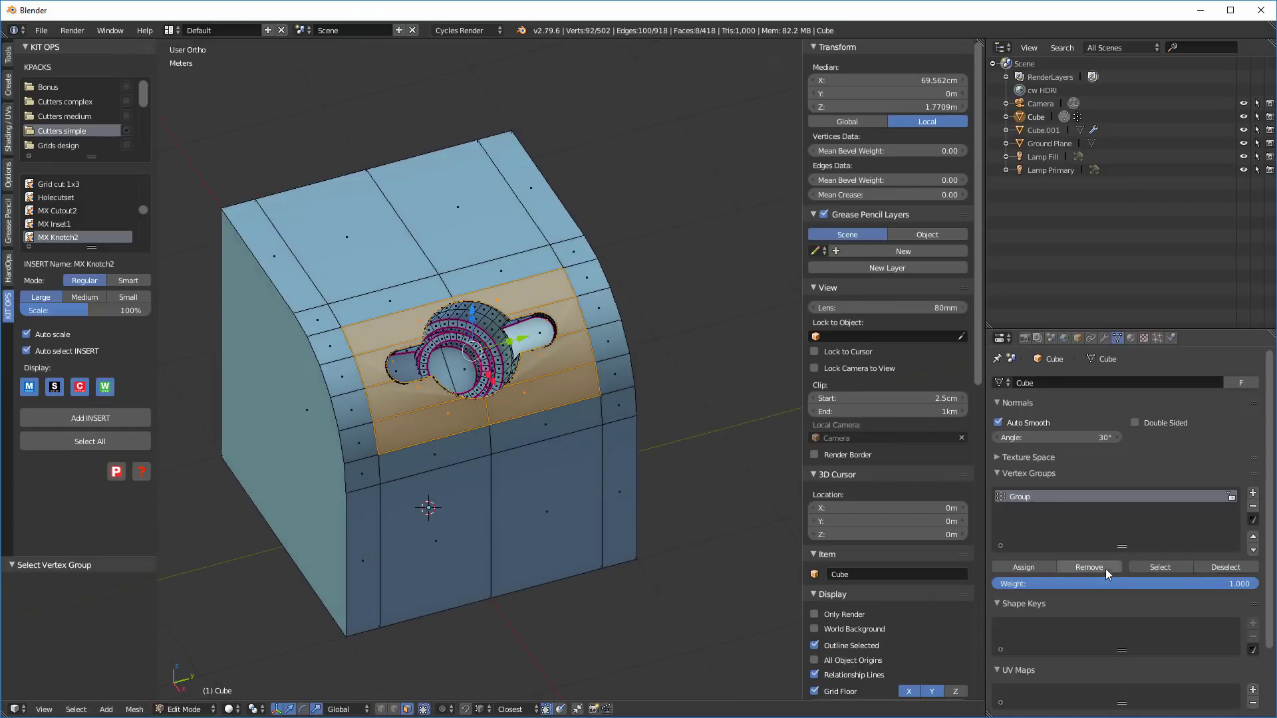
pyautogui.moveTo(1224, 567)
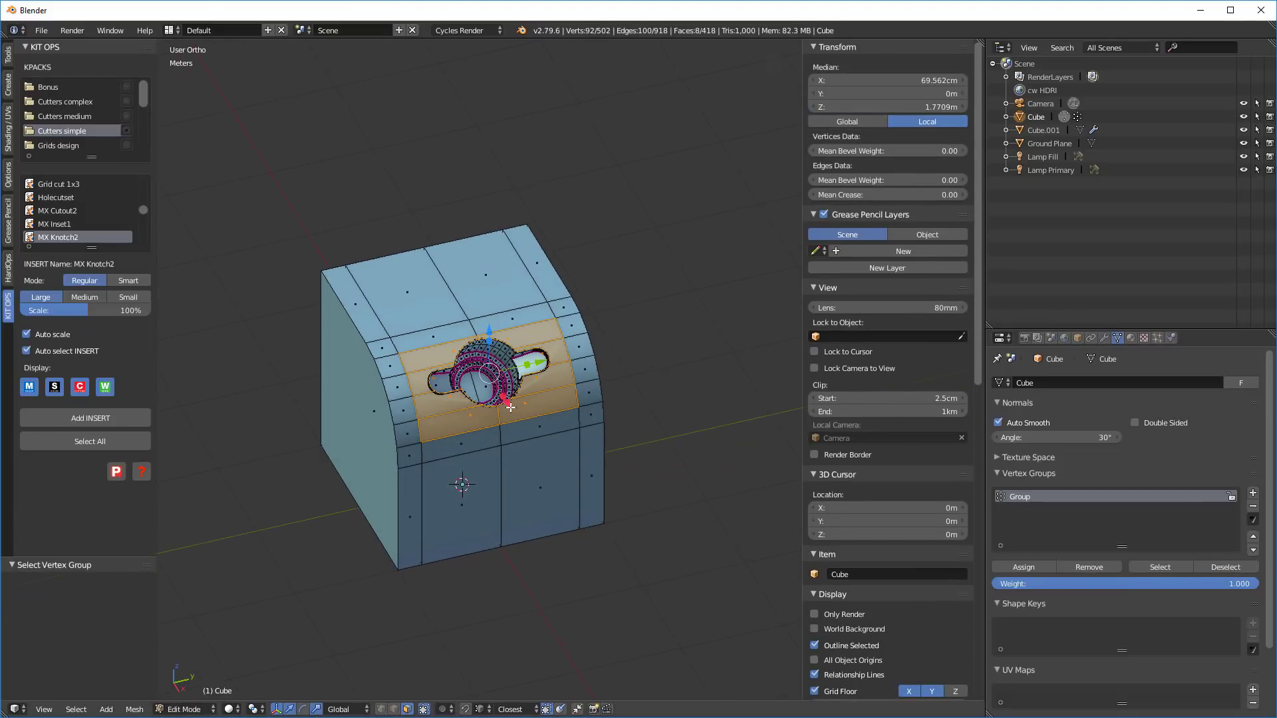
pyautogui.press('Tab')
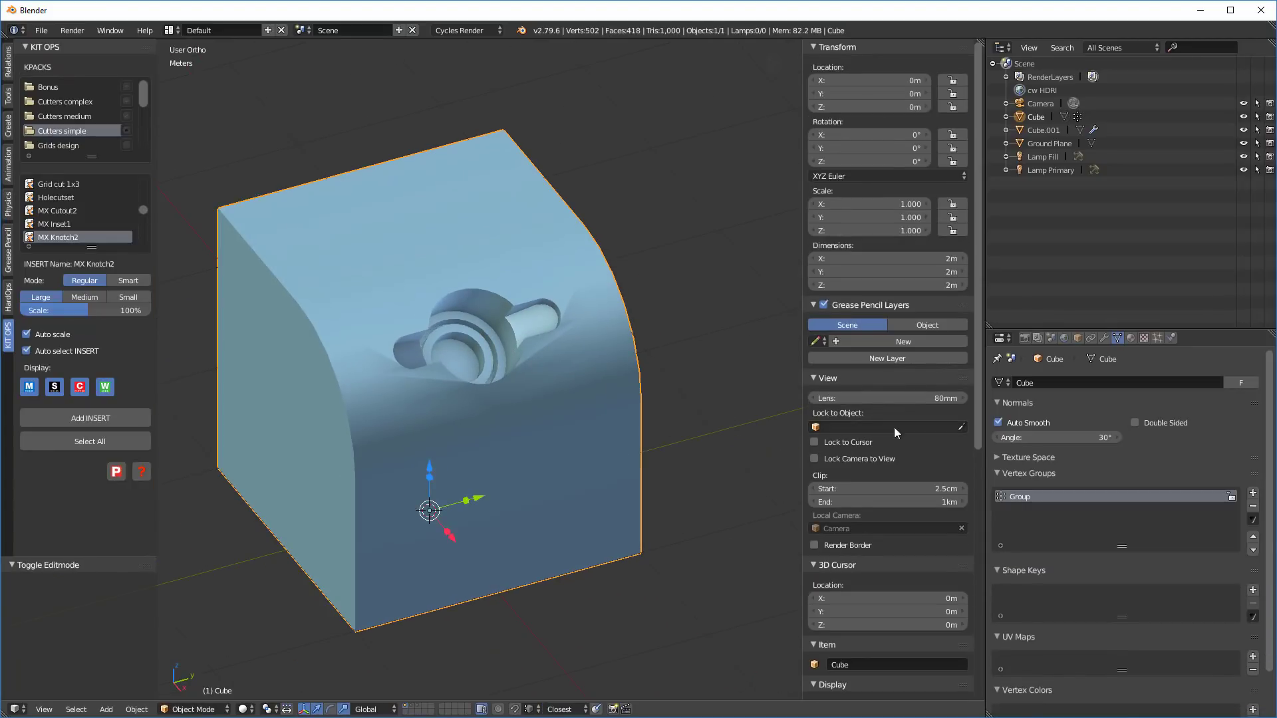
# Step: Add a Data Transfer modifier using Cube.001 as its source object
pyautogui.click(1102, 337)
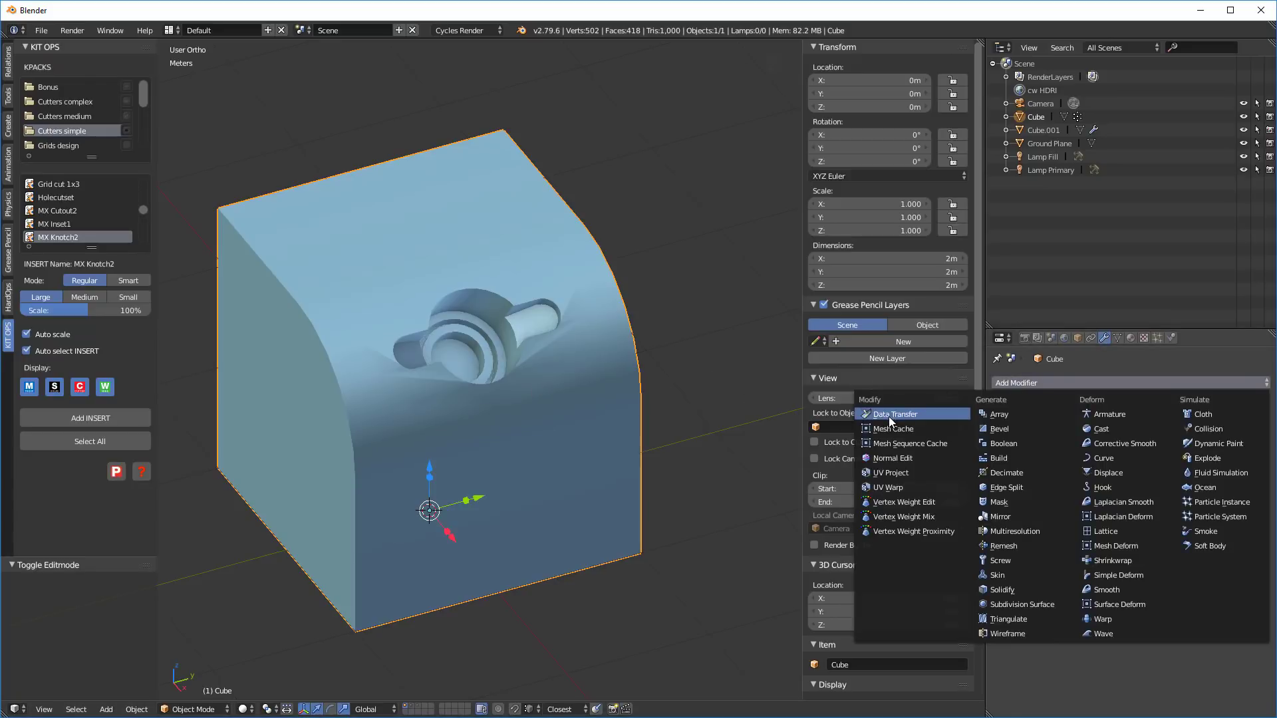
pyautogui.click(894, 414)
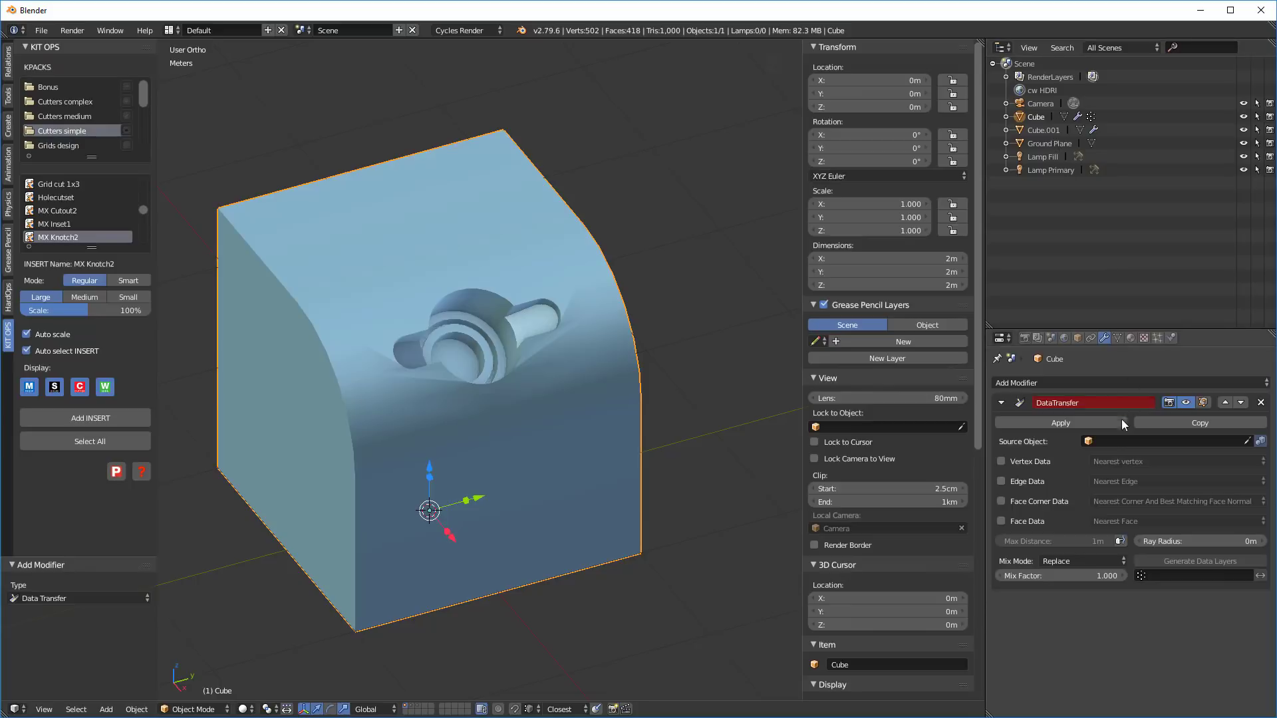
pyautogui.click(1167, 440)
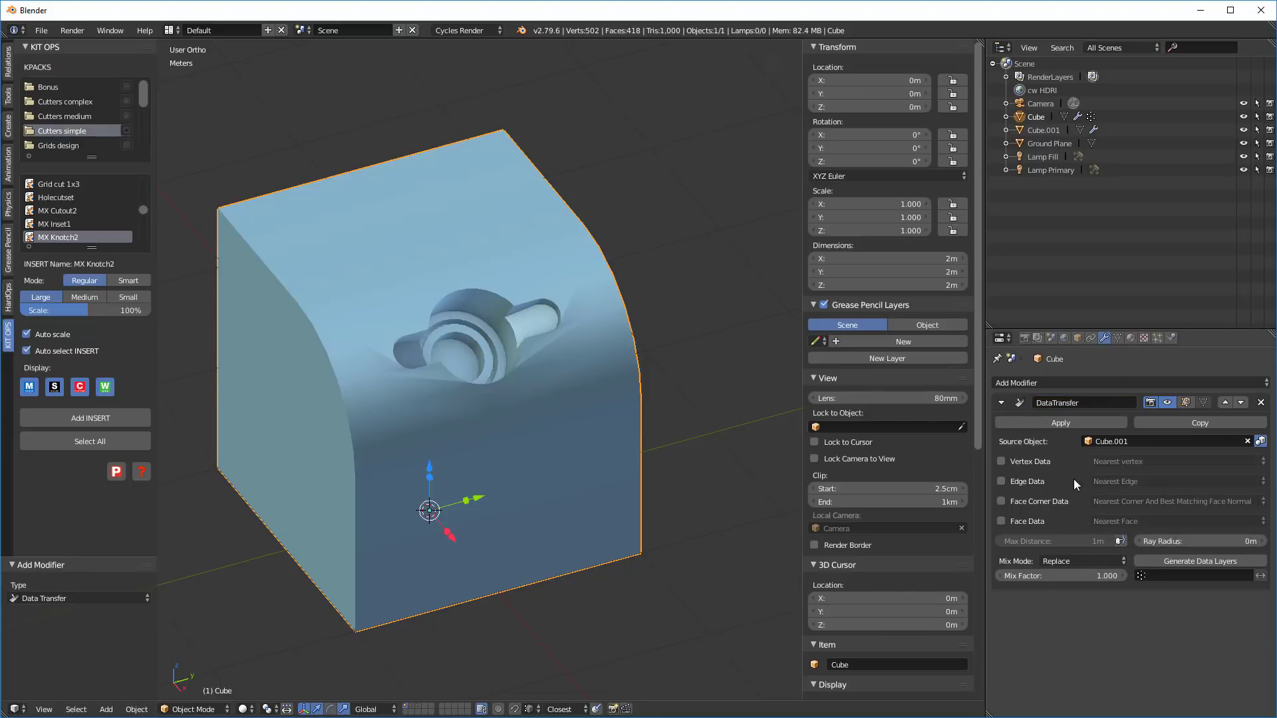
# Step: Enable Face Corner Data custom normals with Projected Face Interpolated mapping, limited to Group
pyautogui.click(1000, 502)
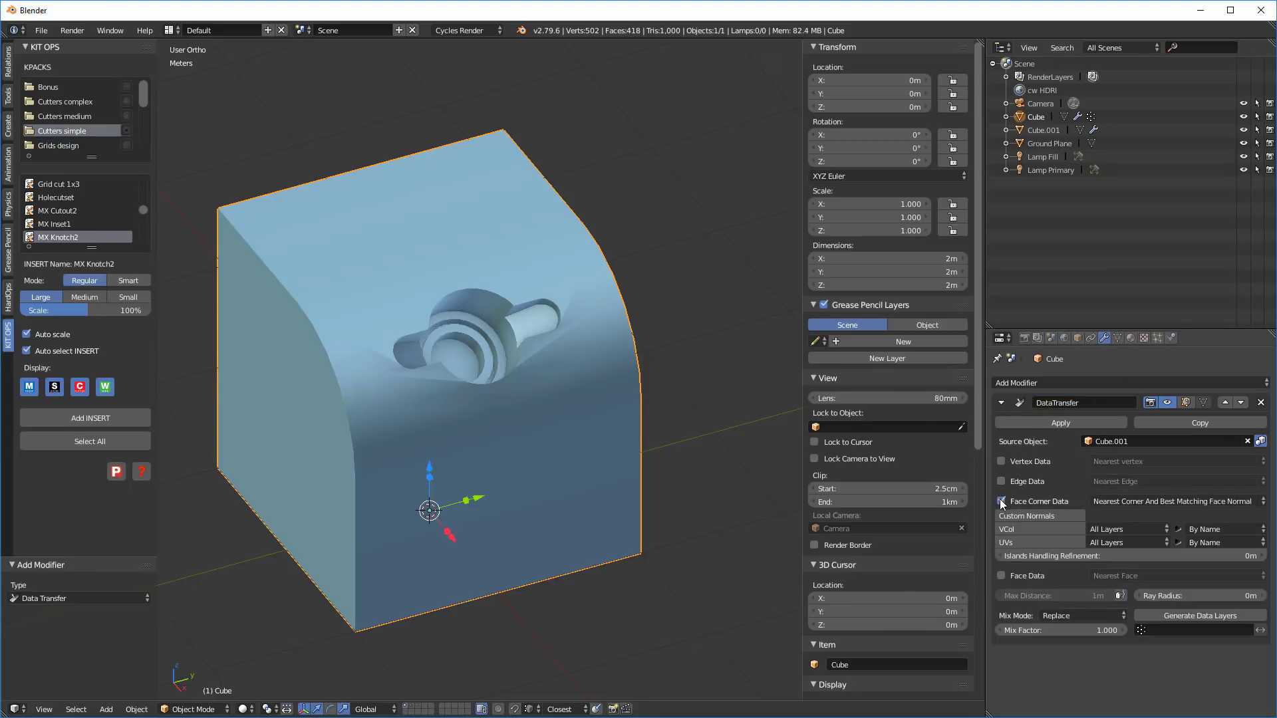
pyautogui.click(1000, 517)
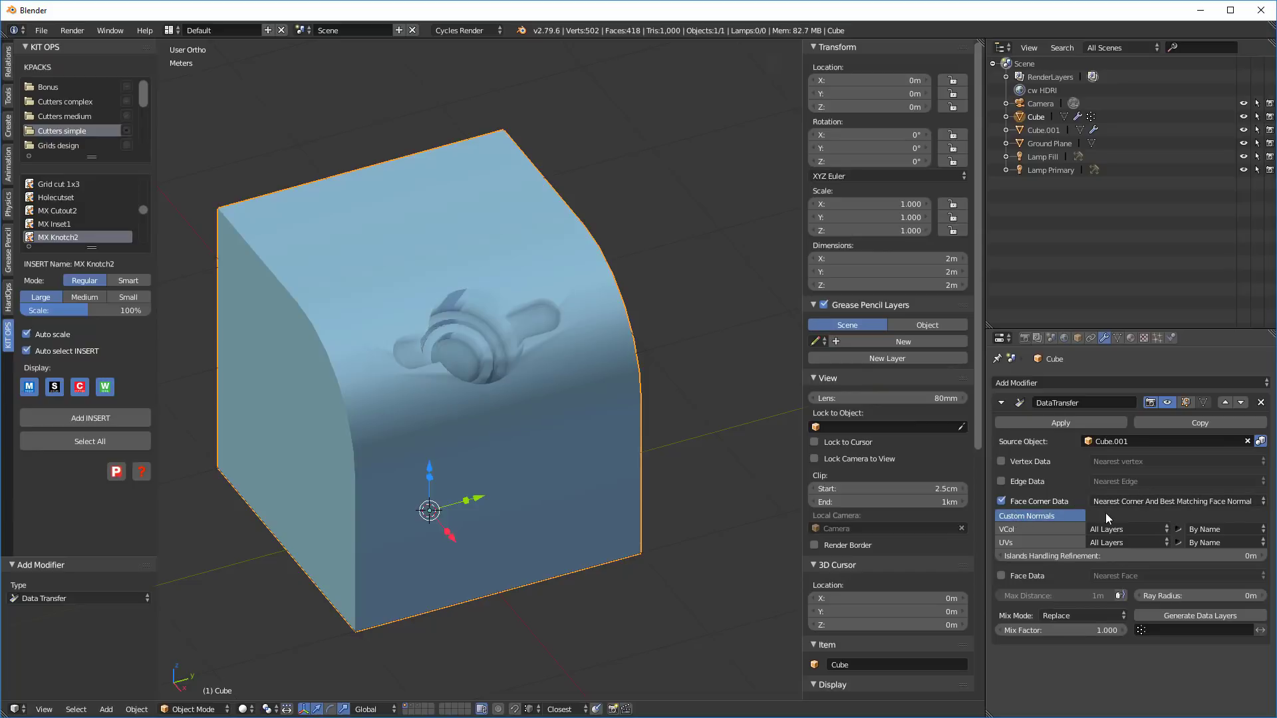
pyautogui.click(1173, 501)
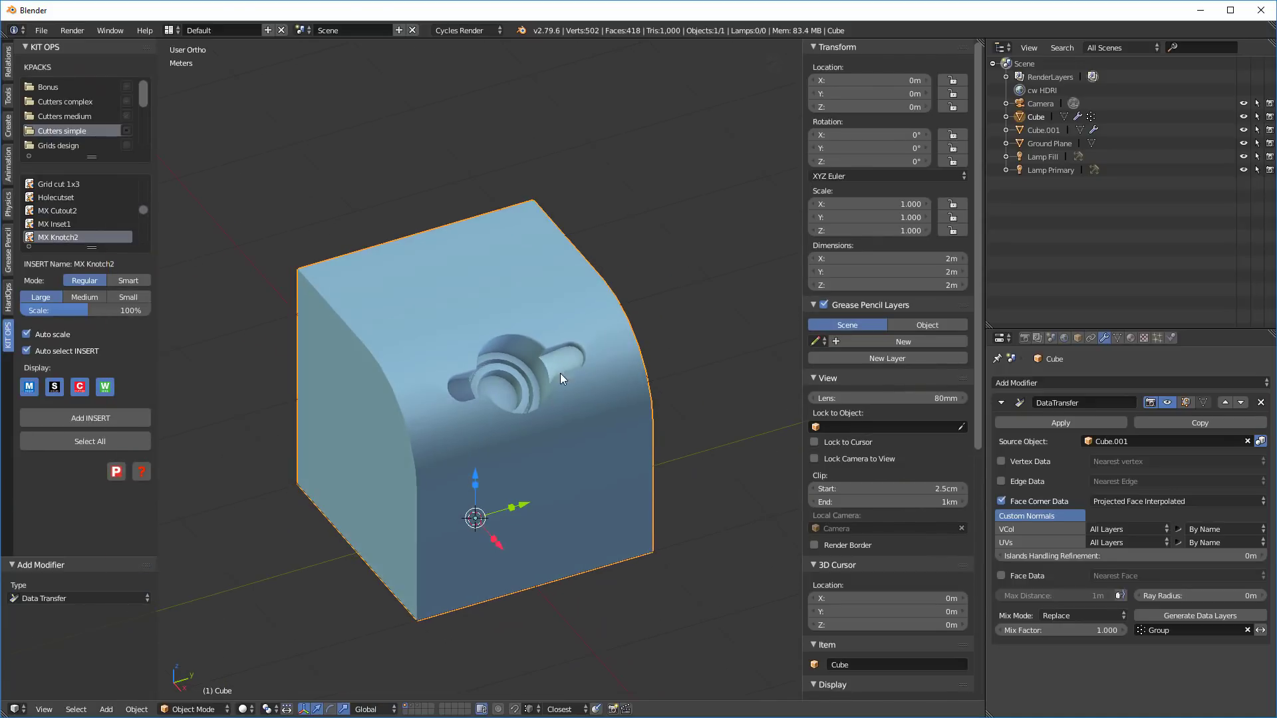
# Step: Bevel the knotch cut edges narrowly and switch to face selection
pyautogui.press('Tab')
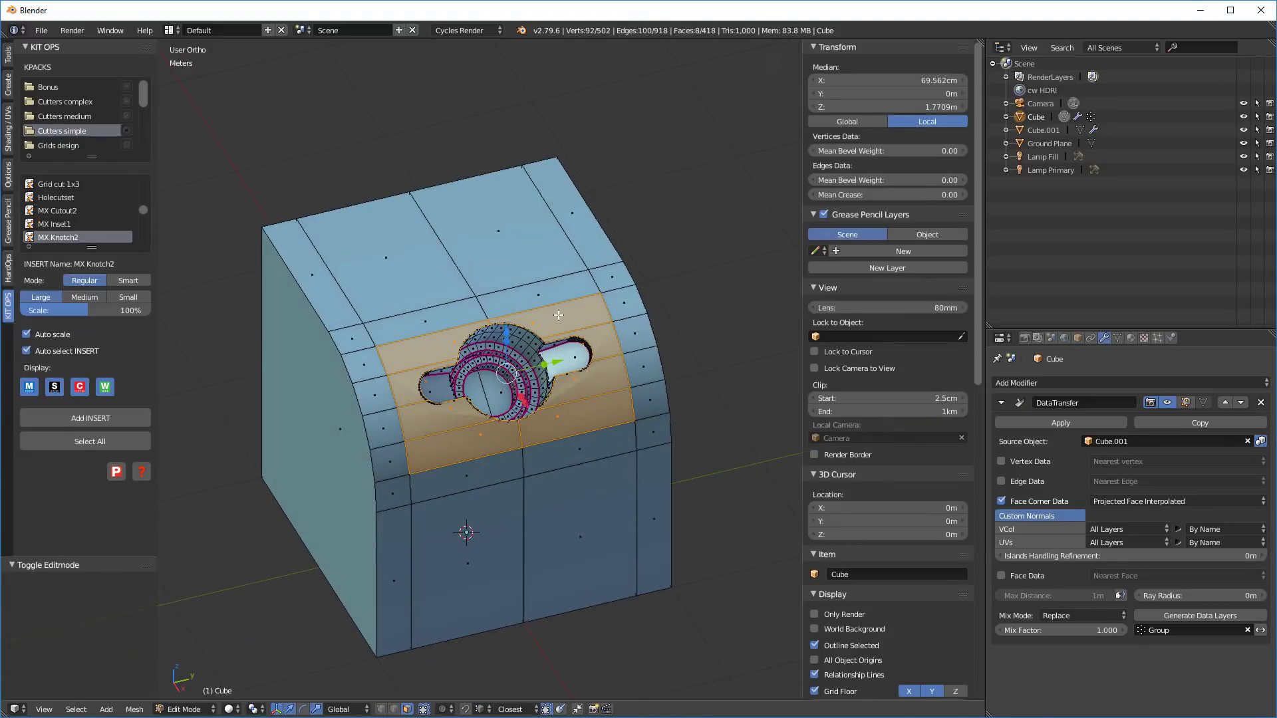
pyautogui.moveTo(610, 318)
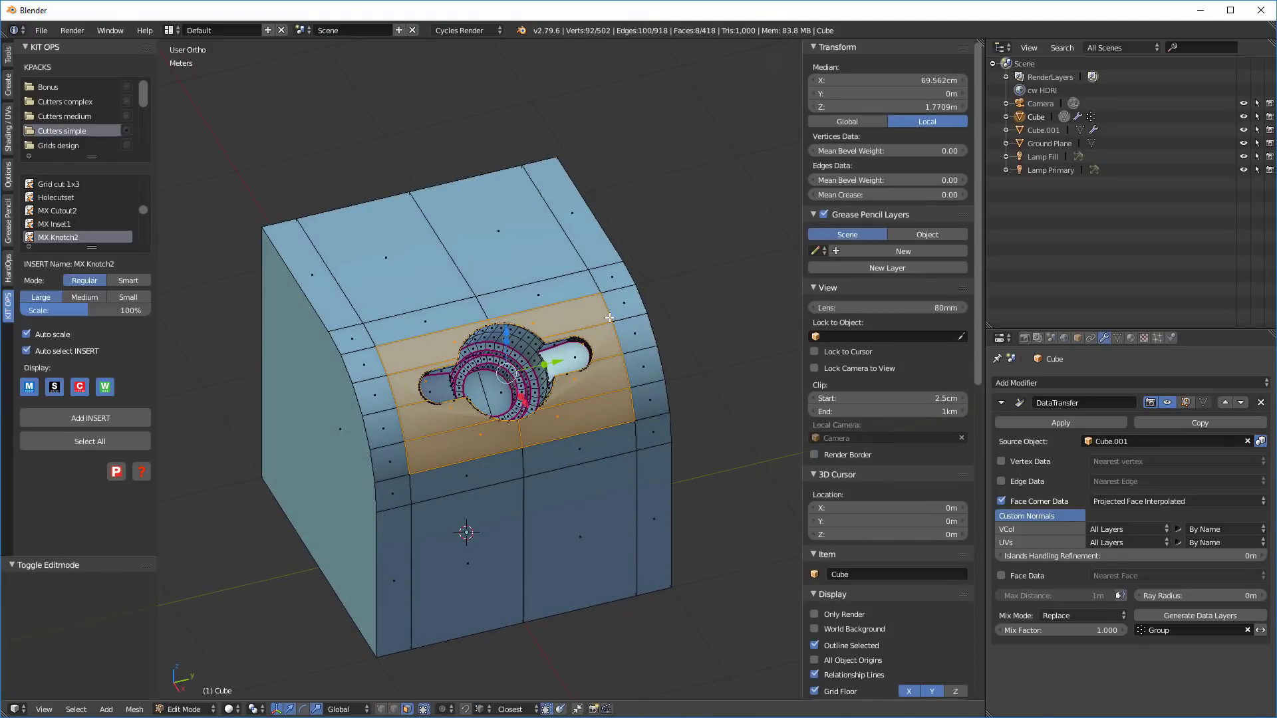
pyautogui.moveTo(397, 361)
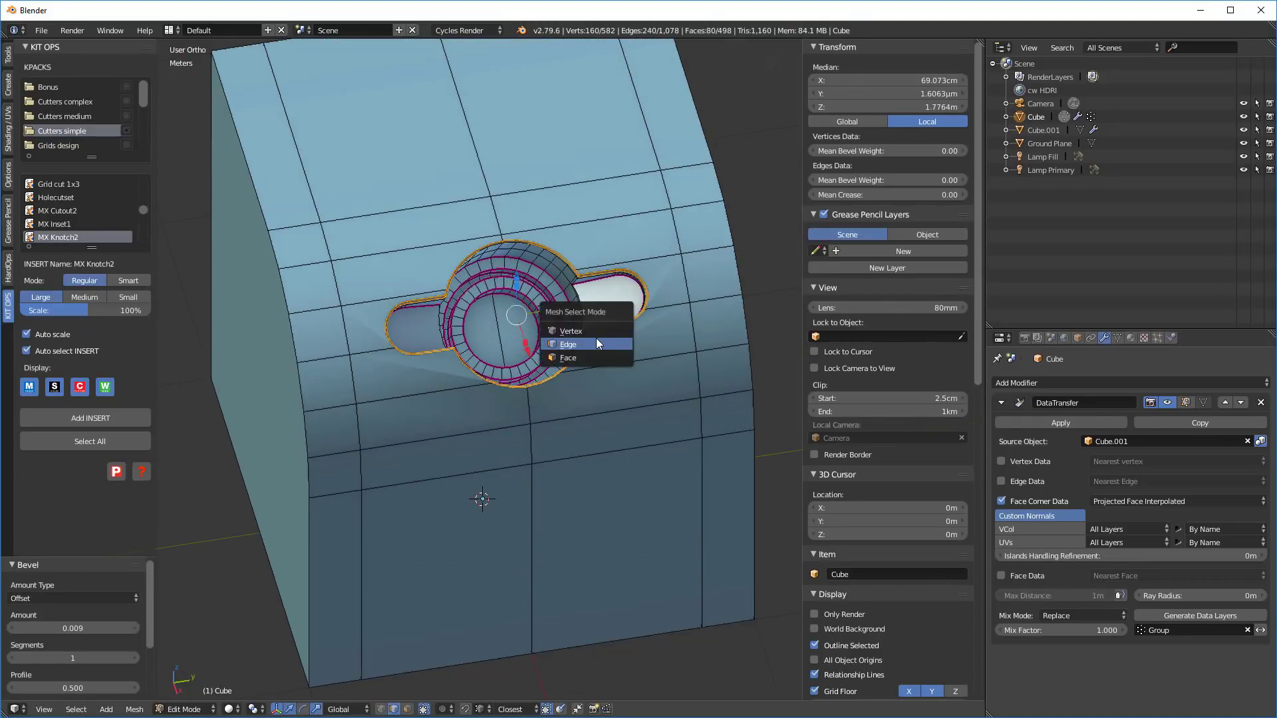
pyautogui.click(568, 358)
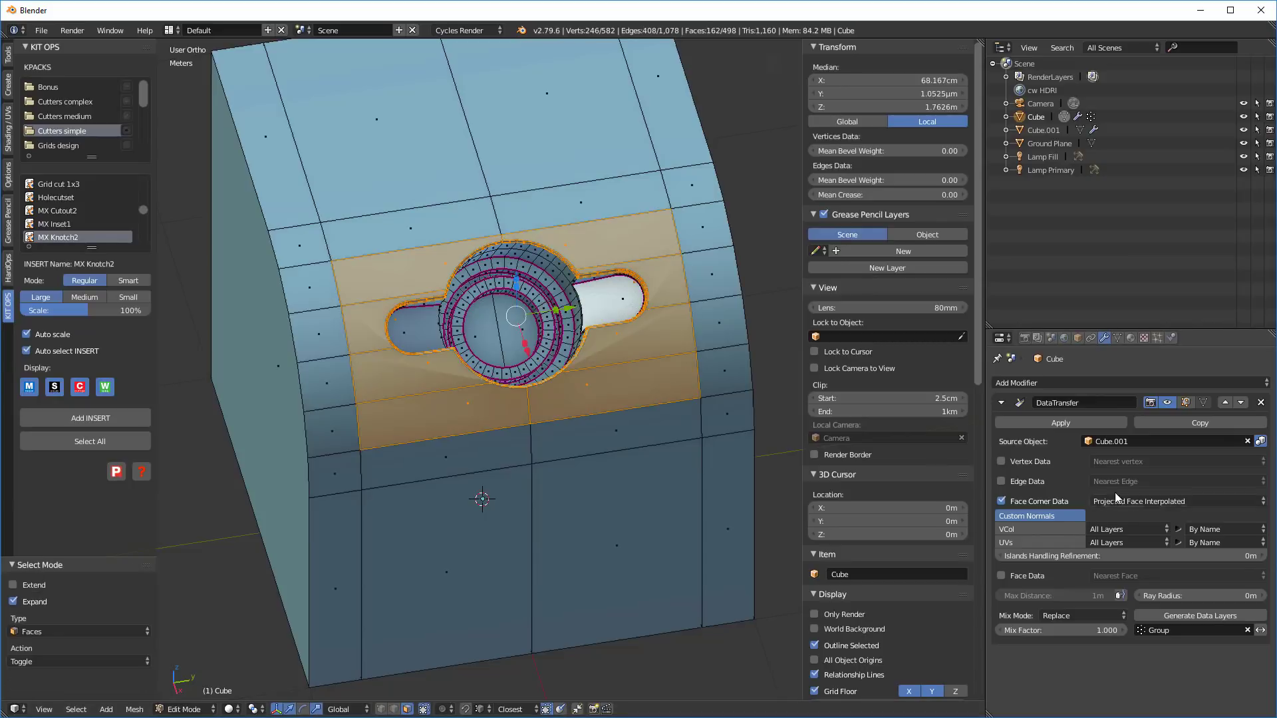
pyautogui.click(1130, 337)
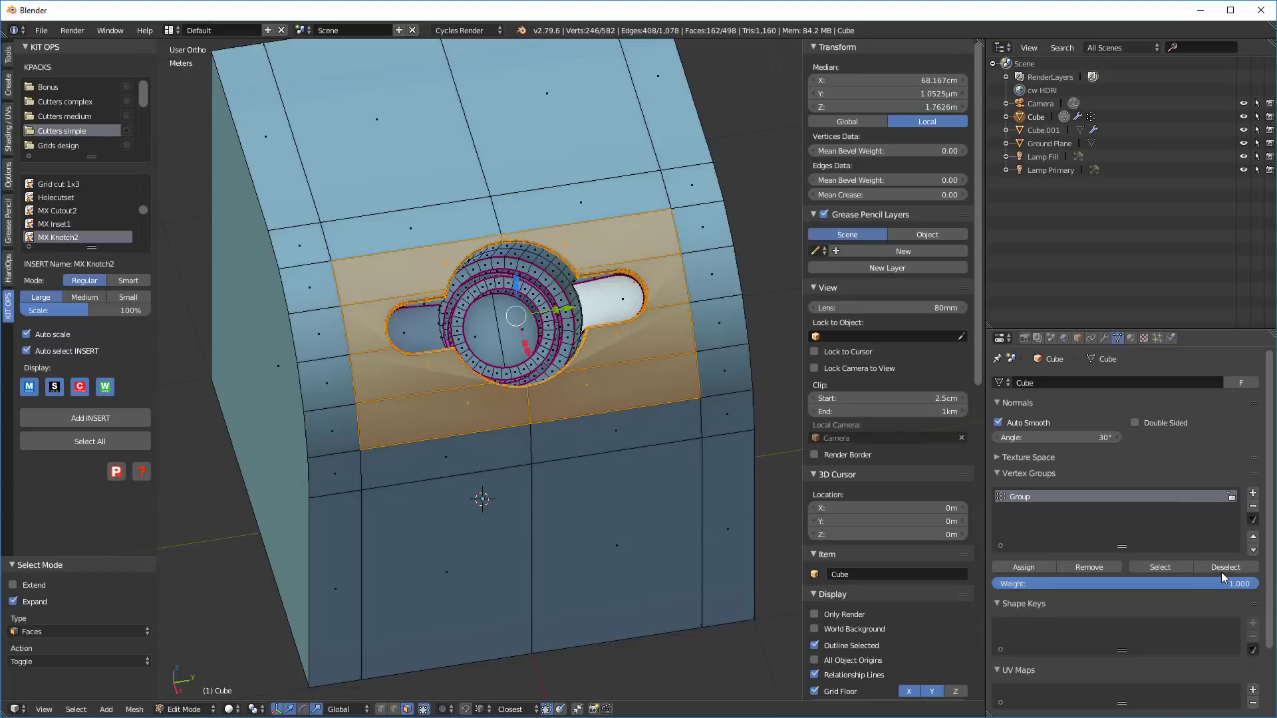
# Step: Remove faces from Group, reselect the group to verify, and return to object mode
pyautogui.click(1088, 567)
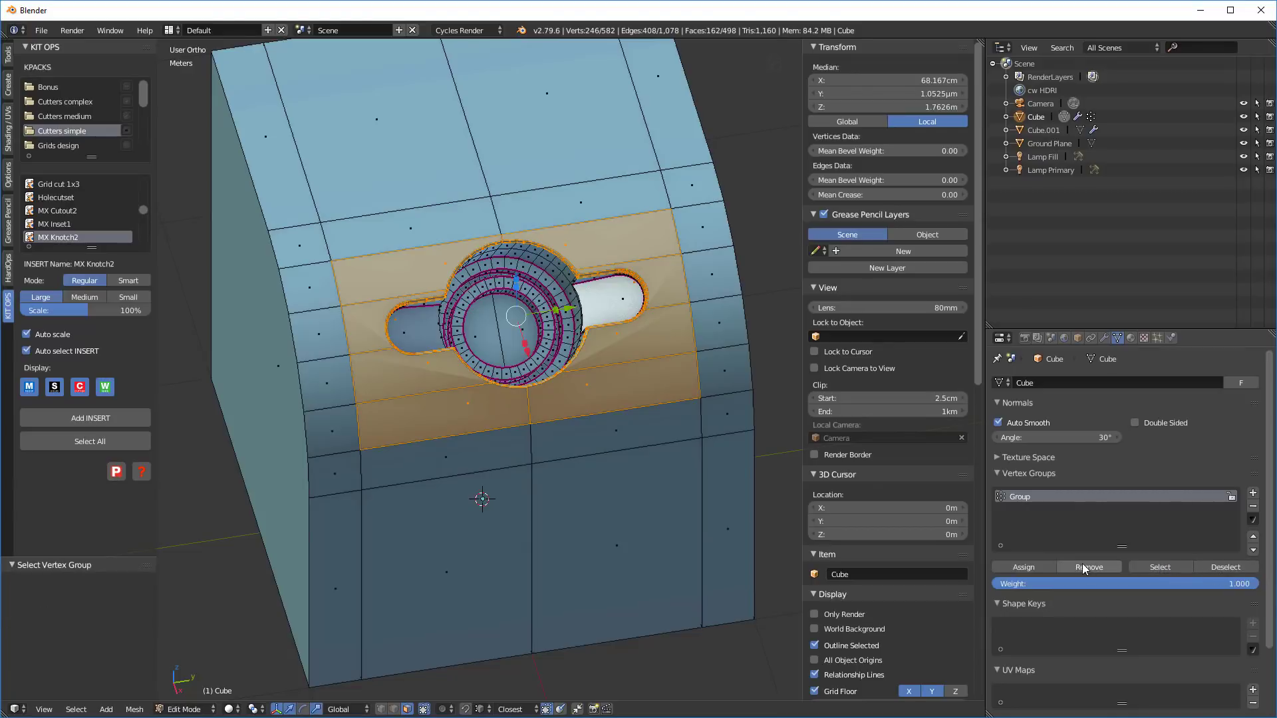
pyautogui.moveTo(870, 499)
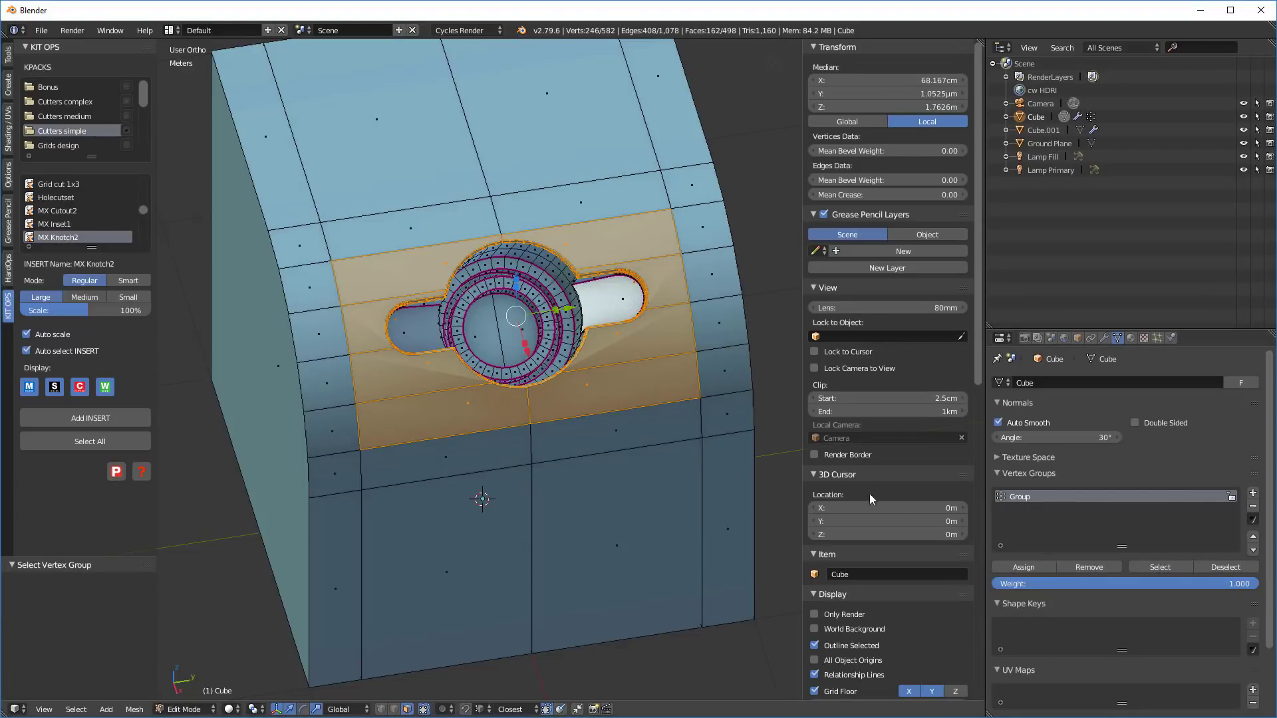
pyautogui.press('a')
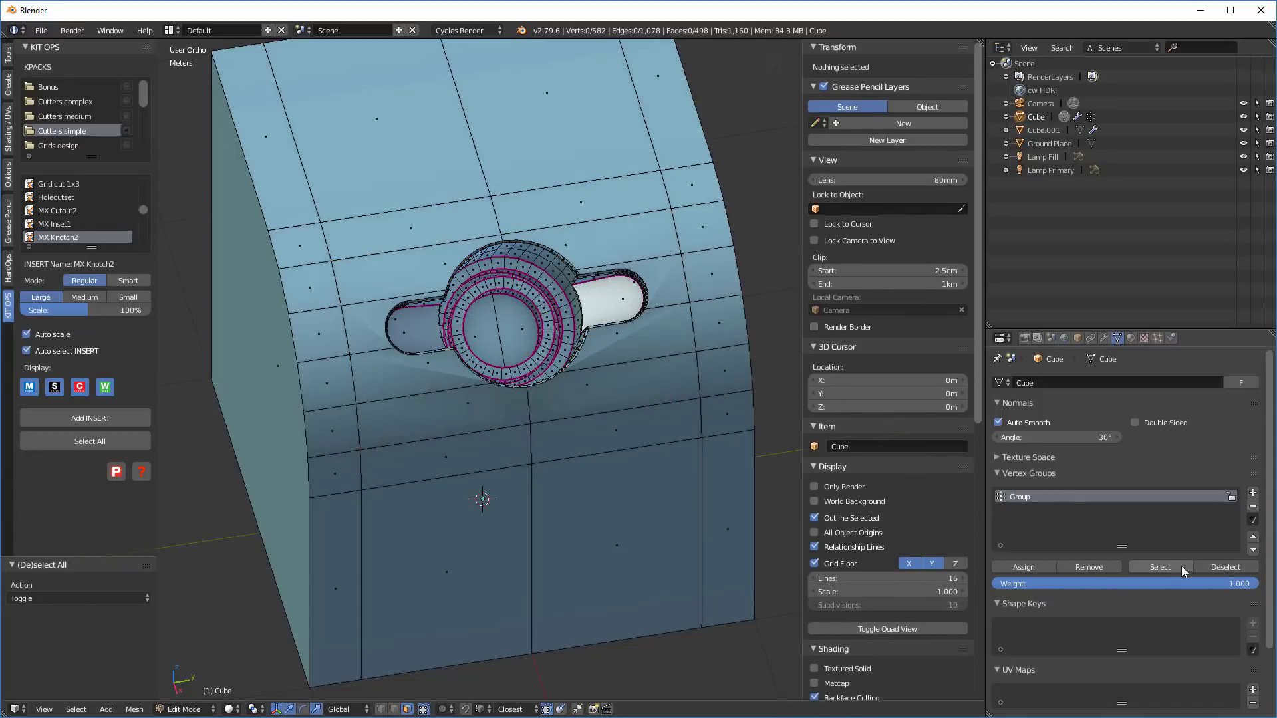
pyautogui.click(1159, 566)
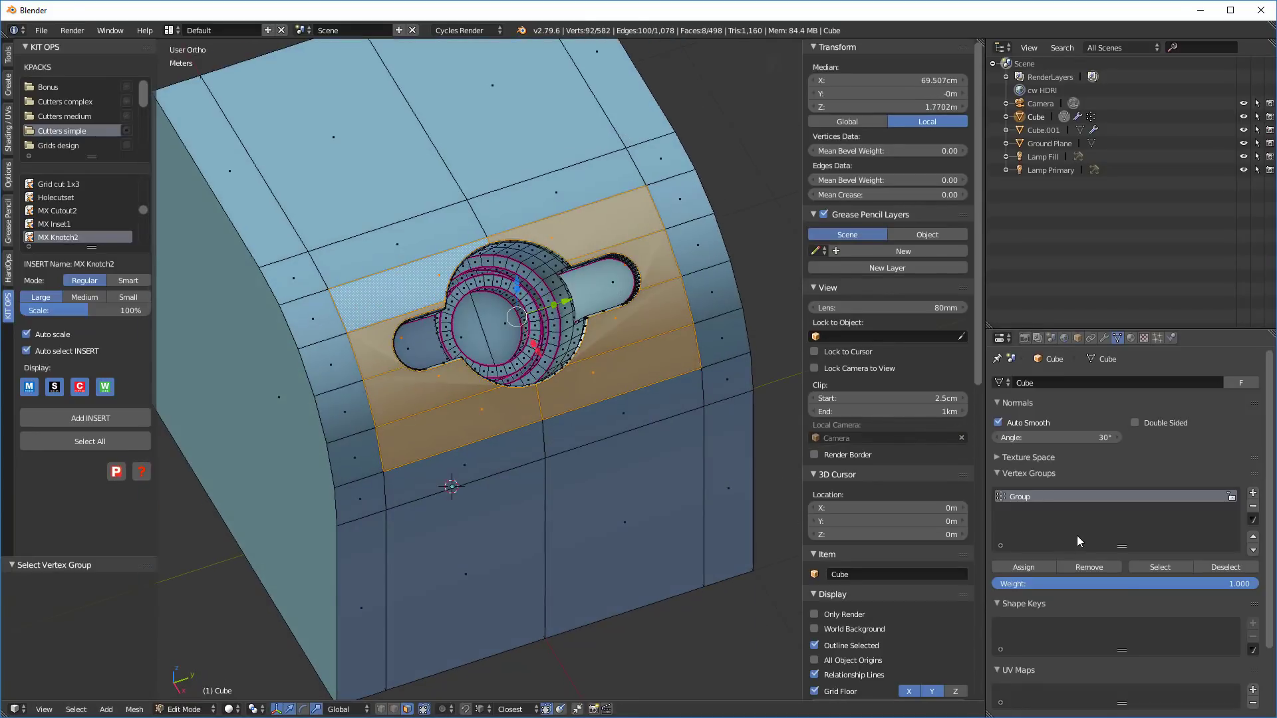
pyautogui.press('Tab')
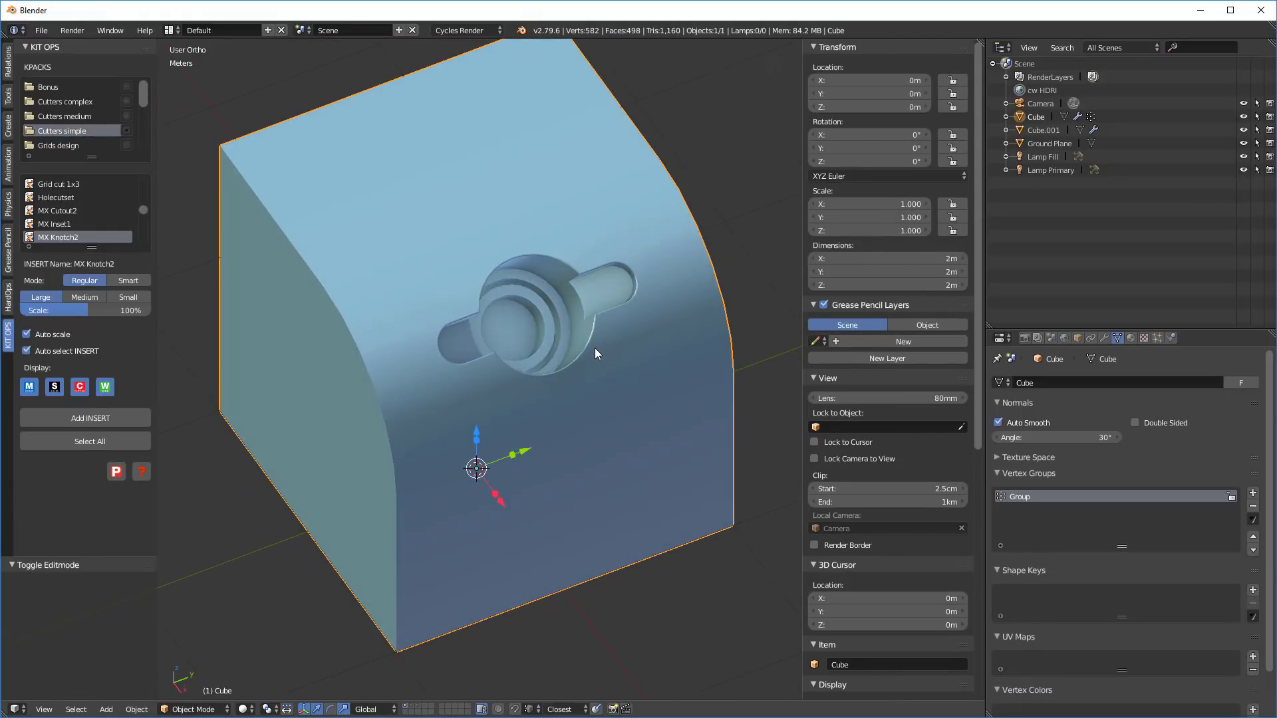
pyautogui.moveTo(596, 352)
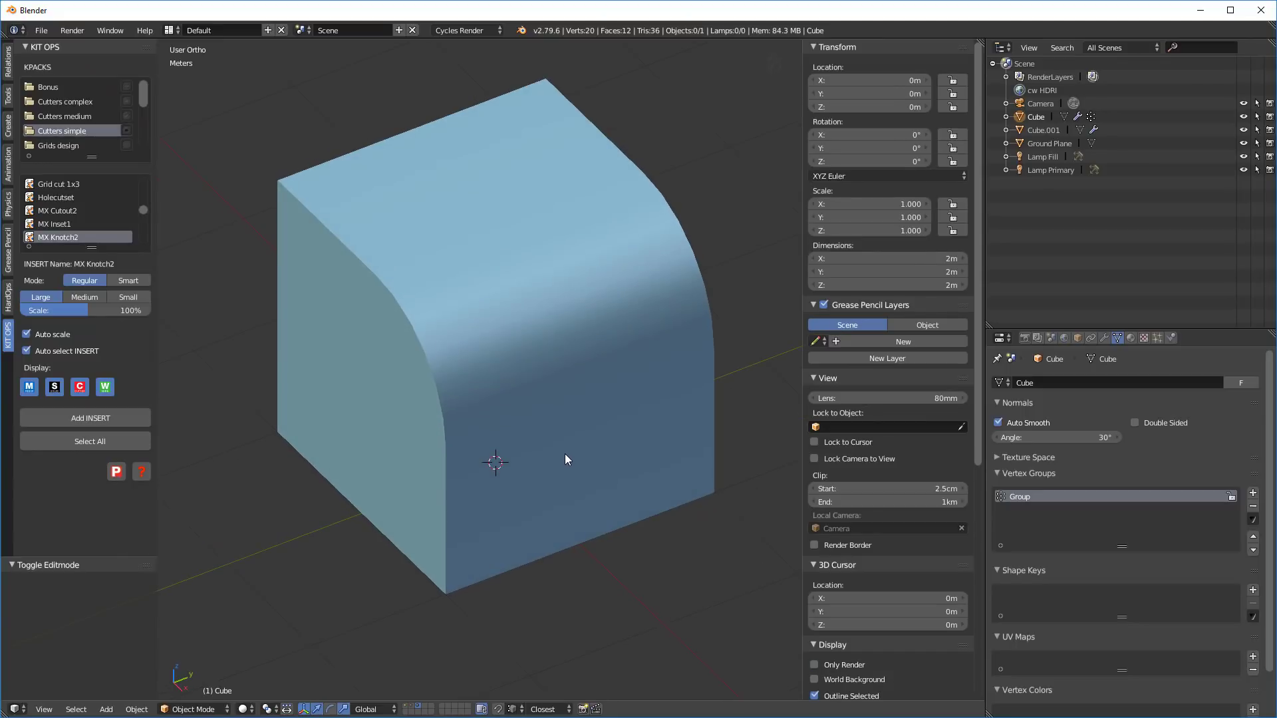
# Step: Add a 20-cut loop cut across Cube.001's rounded edge and show it in Solid shading
pyautogui.press('z')
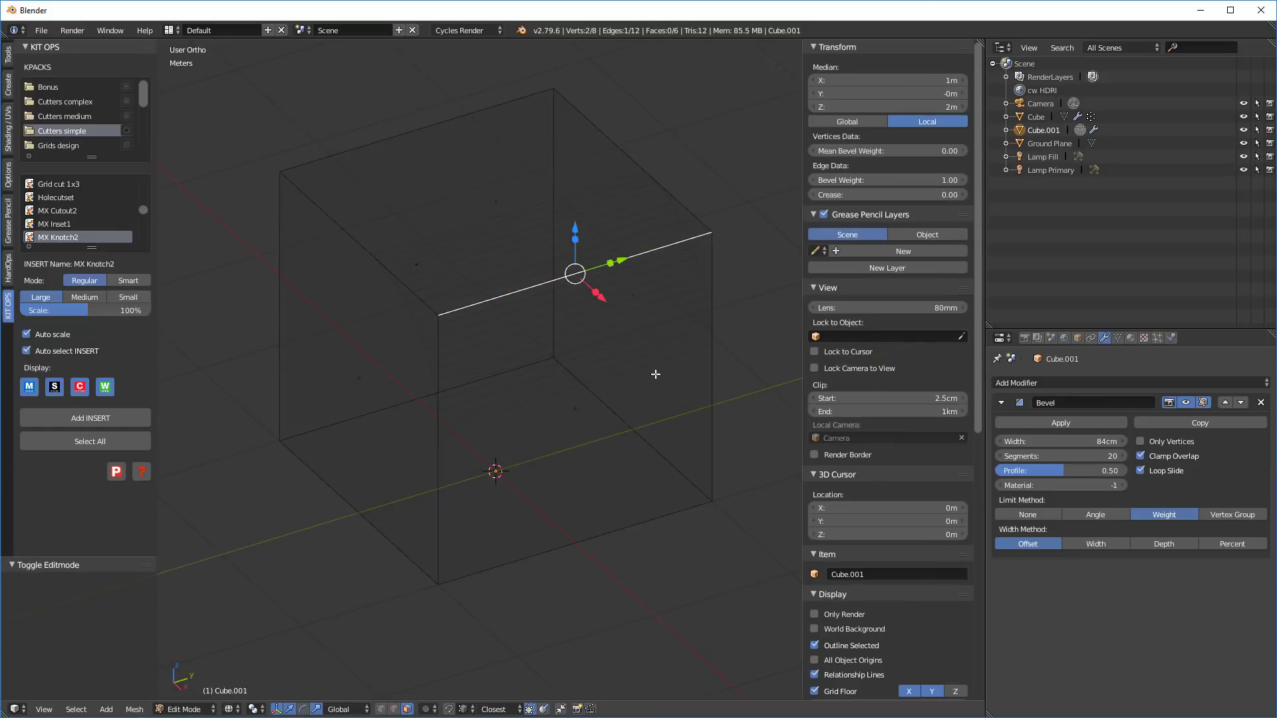
pyautogui.moveTo(662, 489)
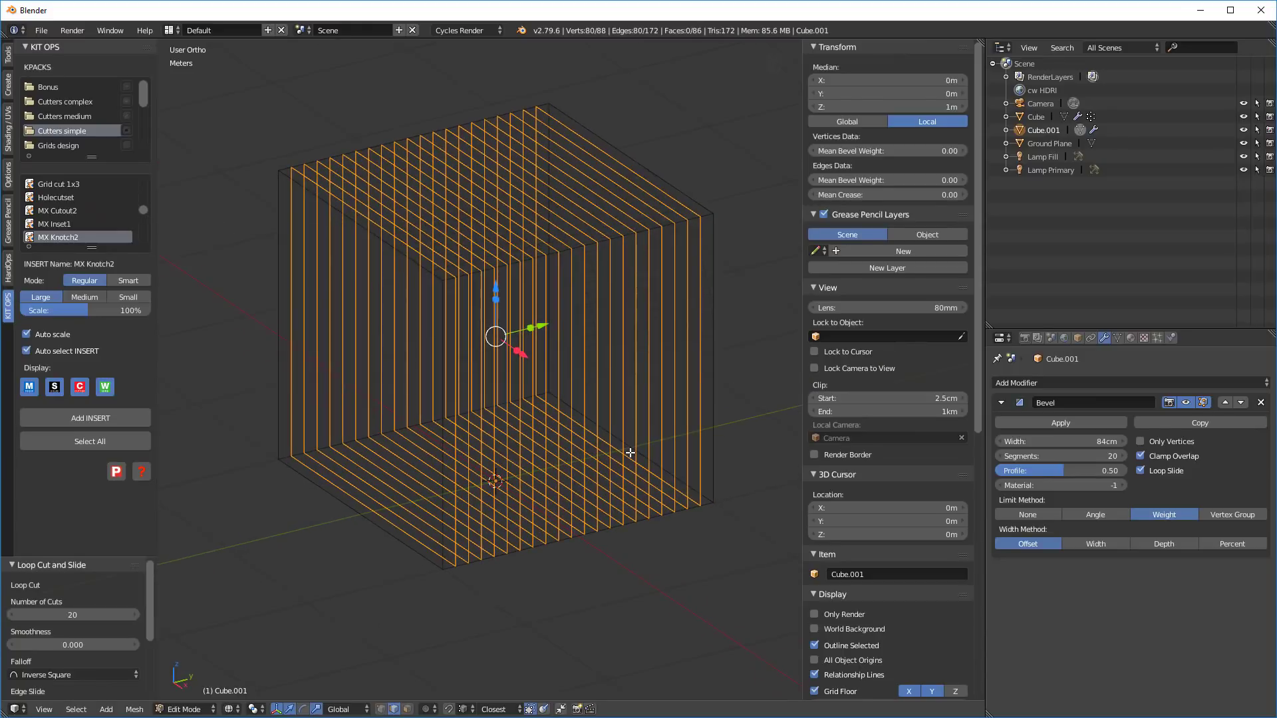
pyautogui.press('Tab')
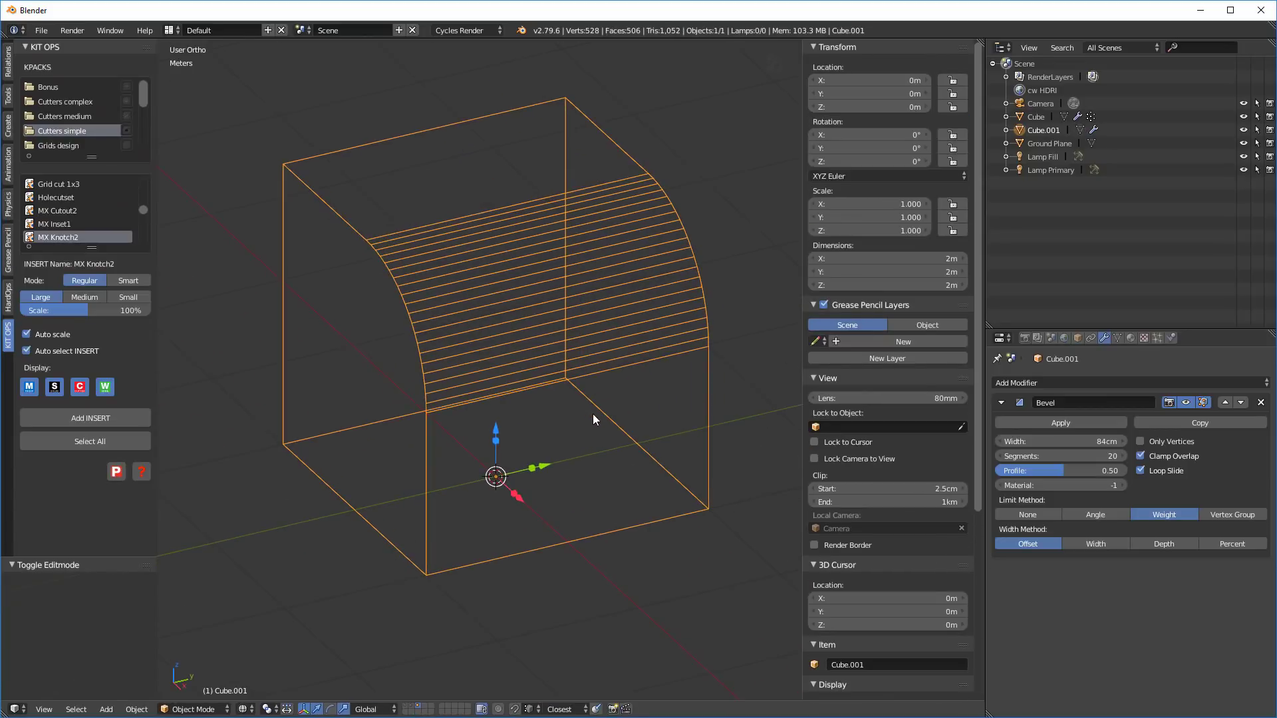
pyautogui.click(416, 709)
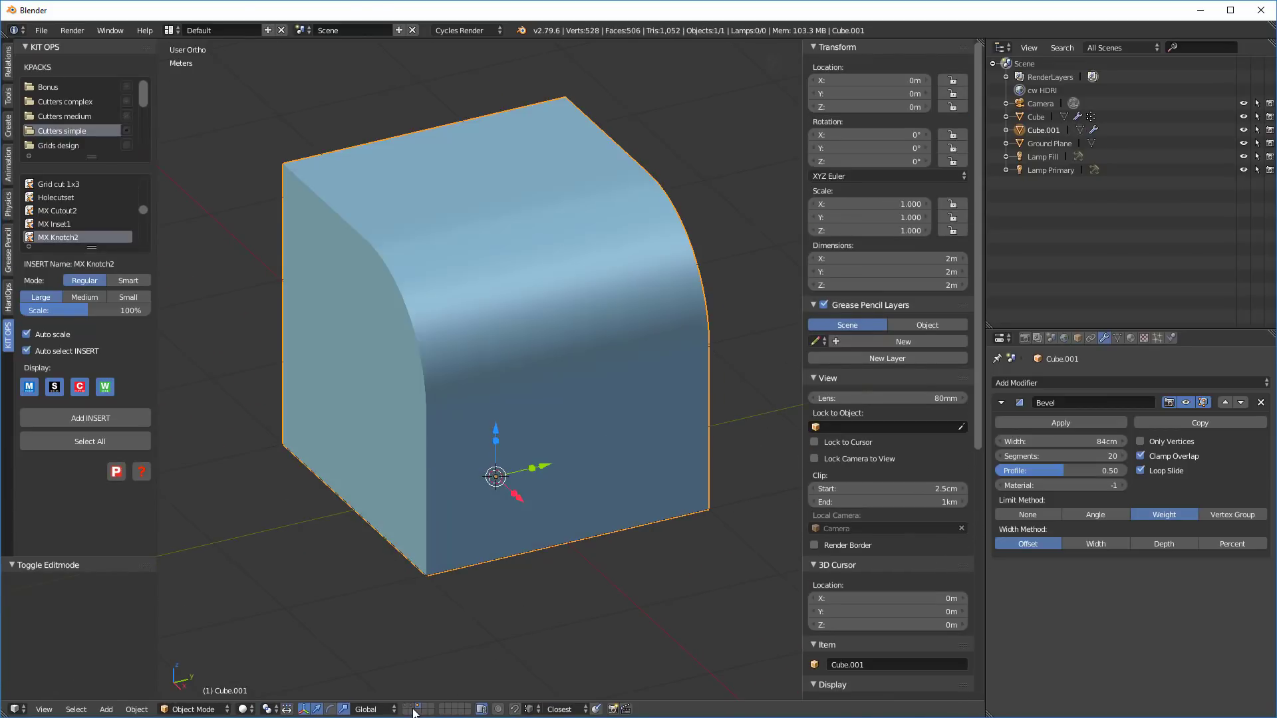